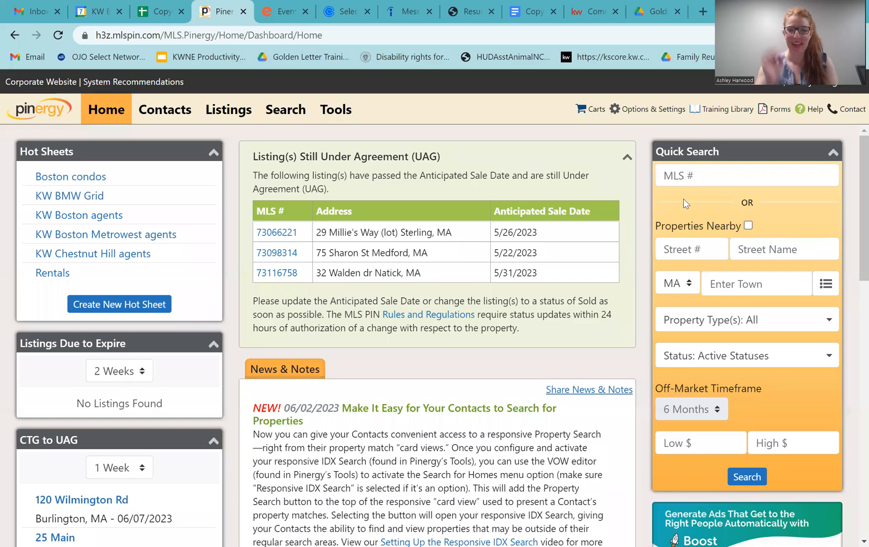
pyautogui.moveTo(536, 301)
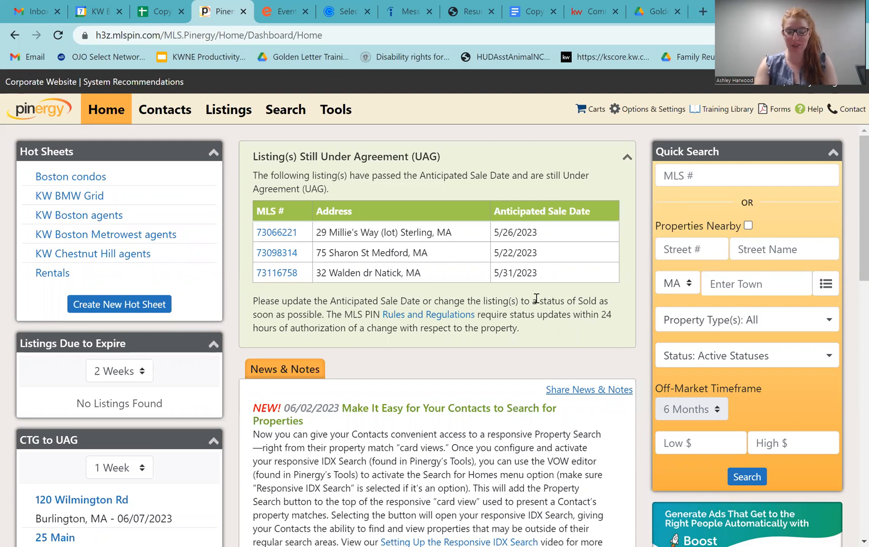
pyautogui.moveTo(244, 192)
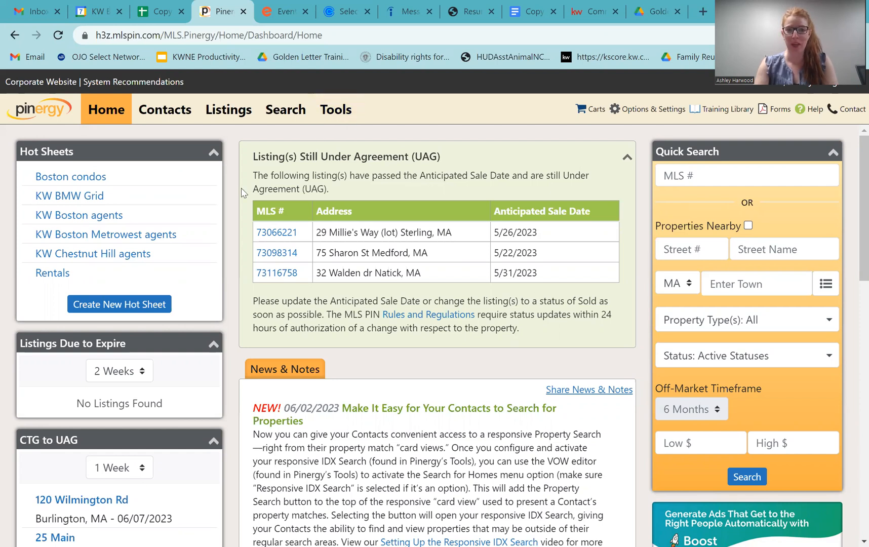
pyautogui.moveTo(299, 227)
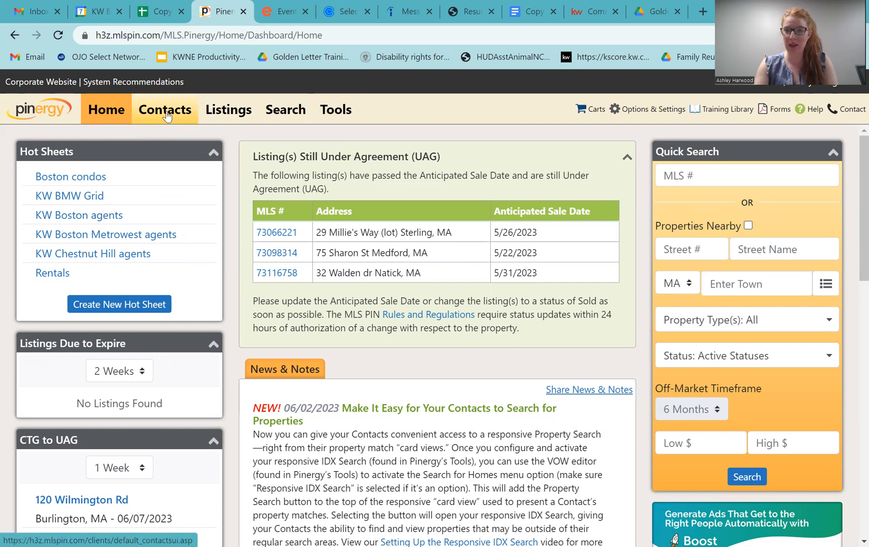
# Show the Contacts list with the agent's four contacts, their logins, phones and emails.
pyautogui.click(165, 110)
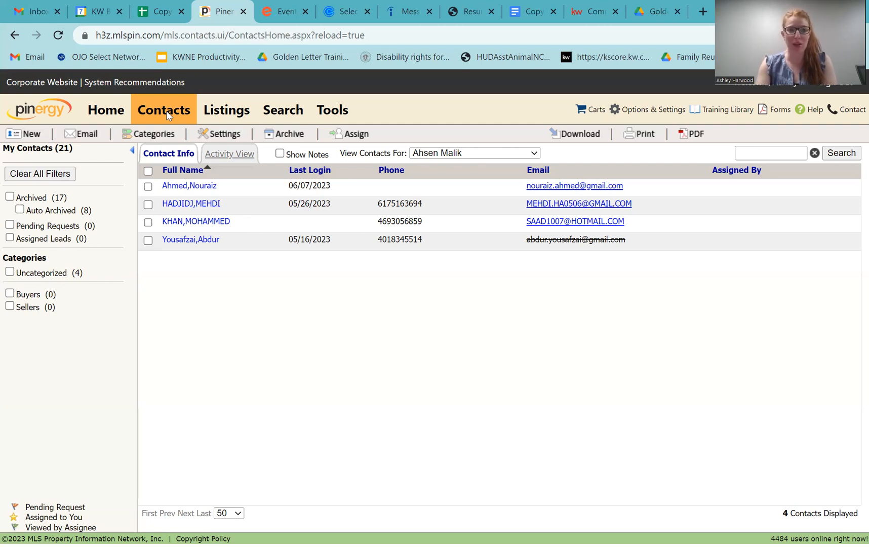
pyautogui.moveTo(26, 134)
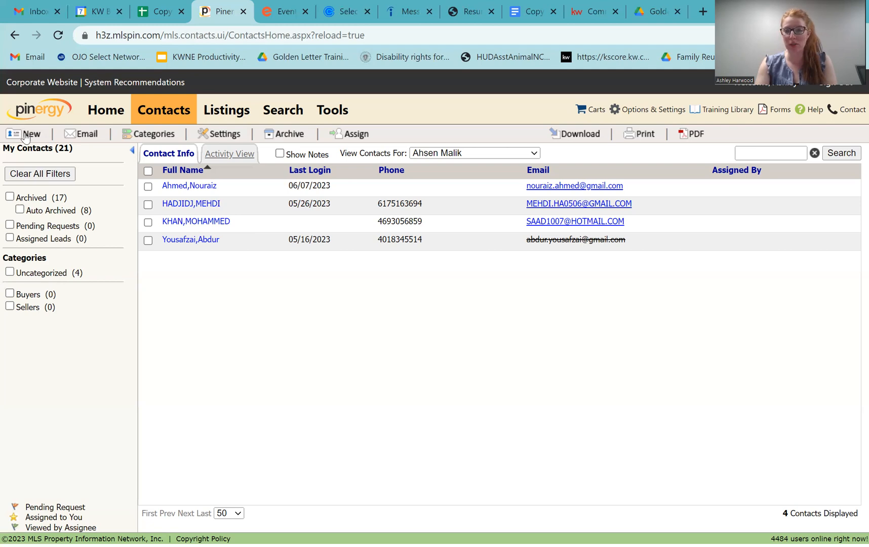
# Start a New Contact form, try 'test' as the first name, then leave the fields blank.
pyautogui.click(30, 133)
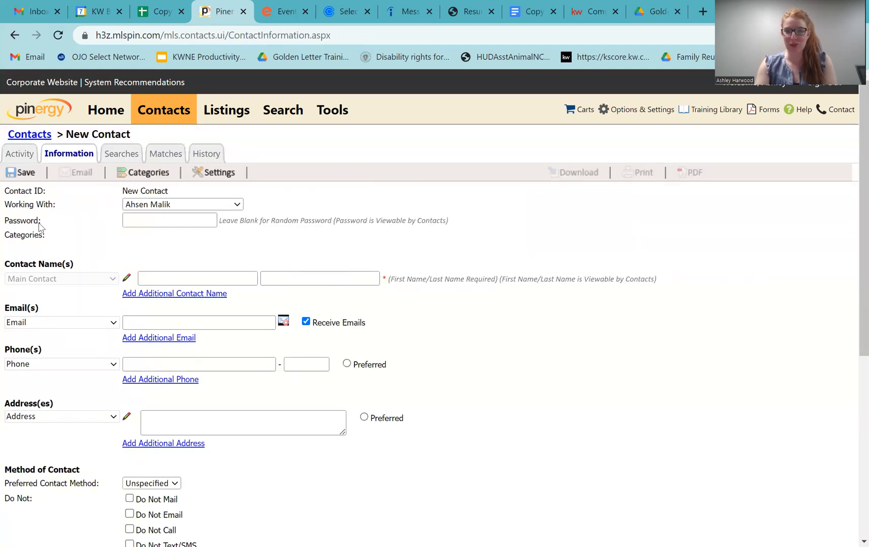
pyautogui.moveTo(287, 241)
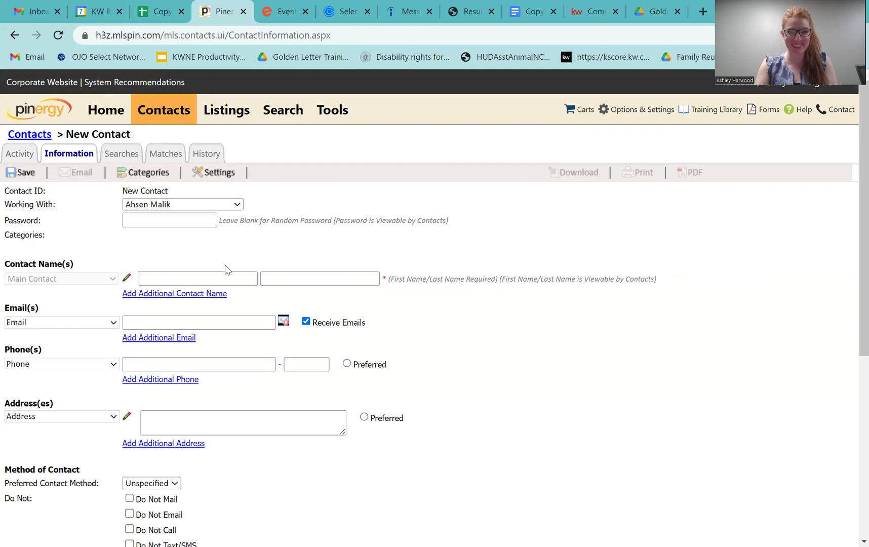
pyautogui.click(197, 278)
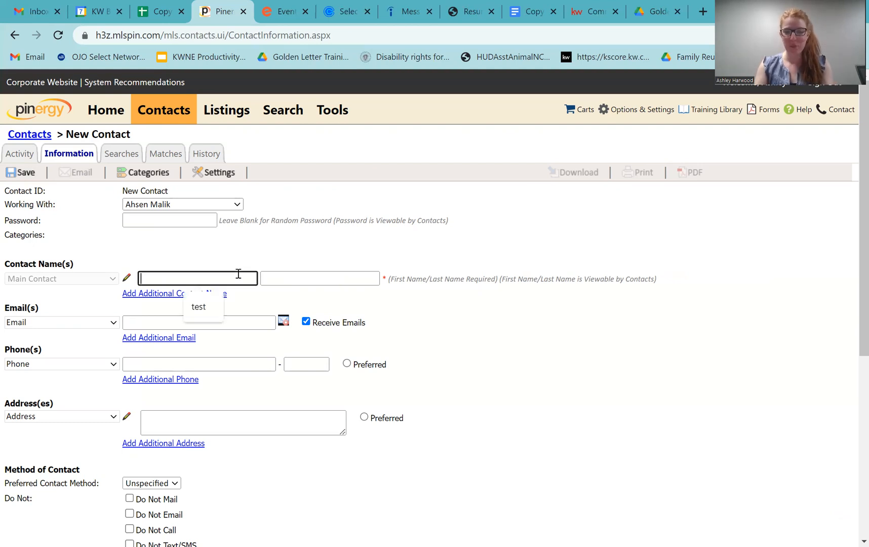
pyautogui.write('t')
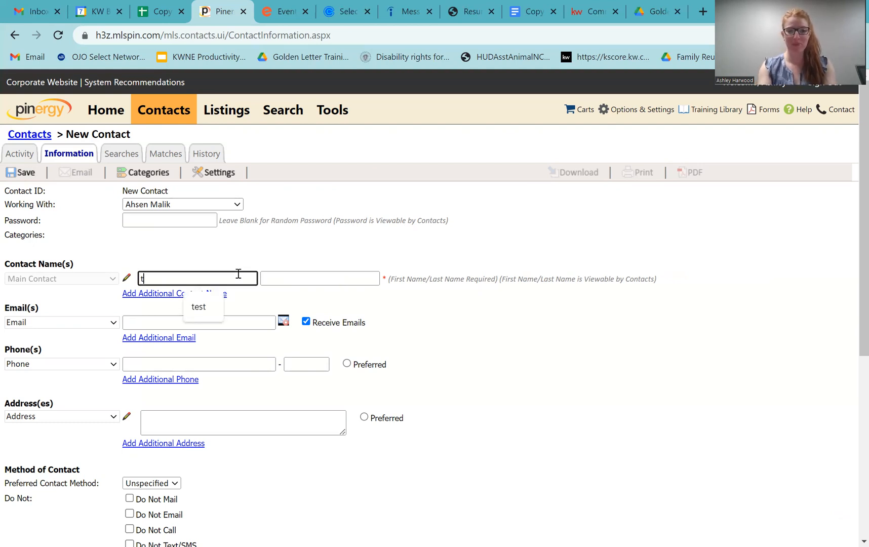
pyautogui.write('test')
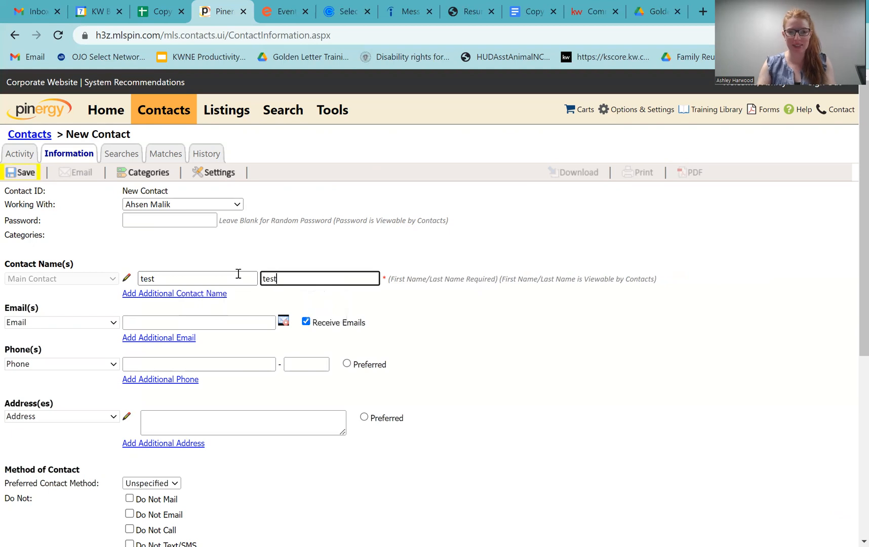
pyautogui.click(197, 322)
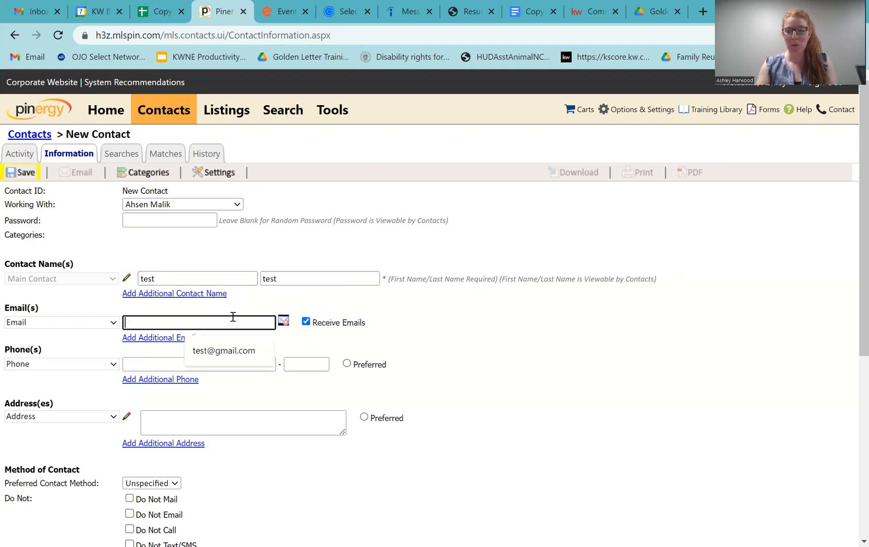
pyautogui.click(224, 351)
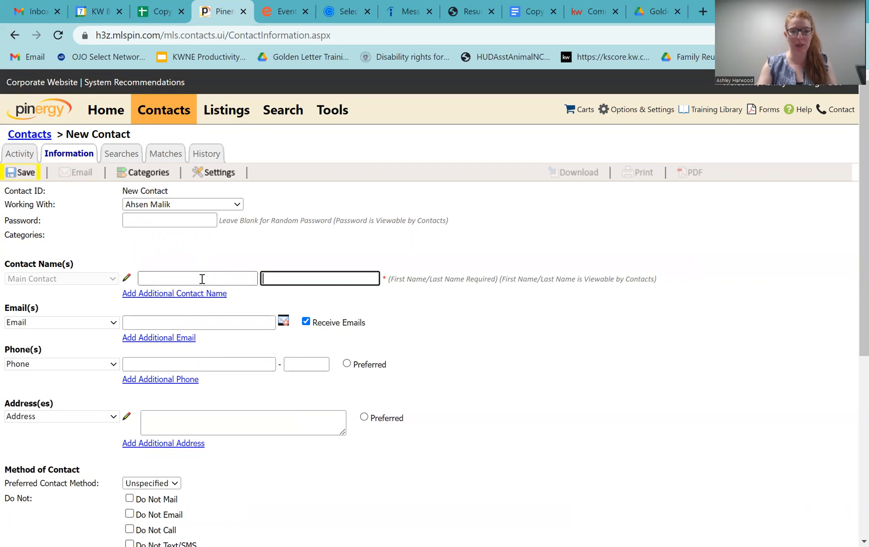
pyautogui.moveTo(31, 180)
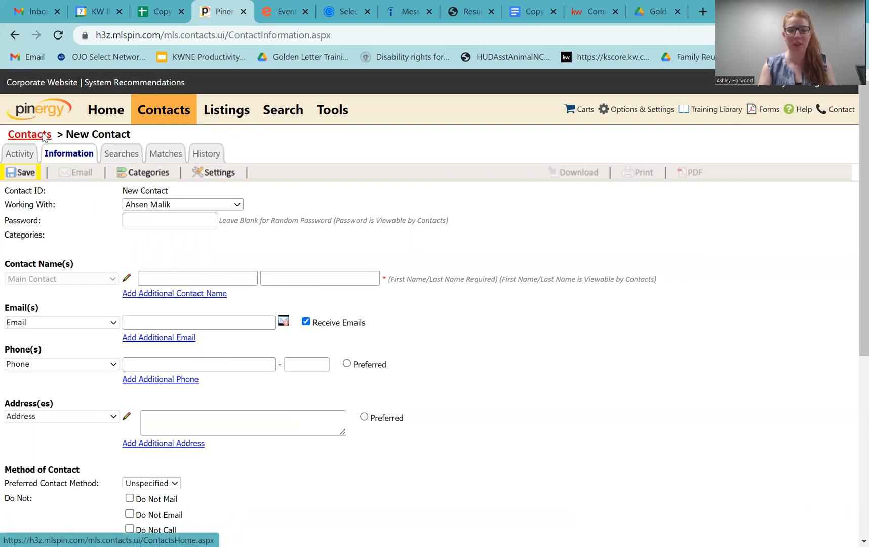
# Go back to Contacts and open the first contact's Searches tab with its daily rental search.
pyautogui.click(29, 133)
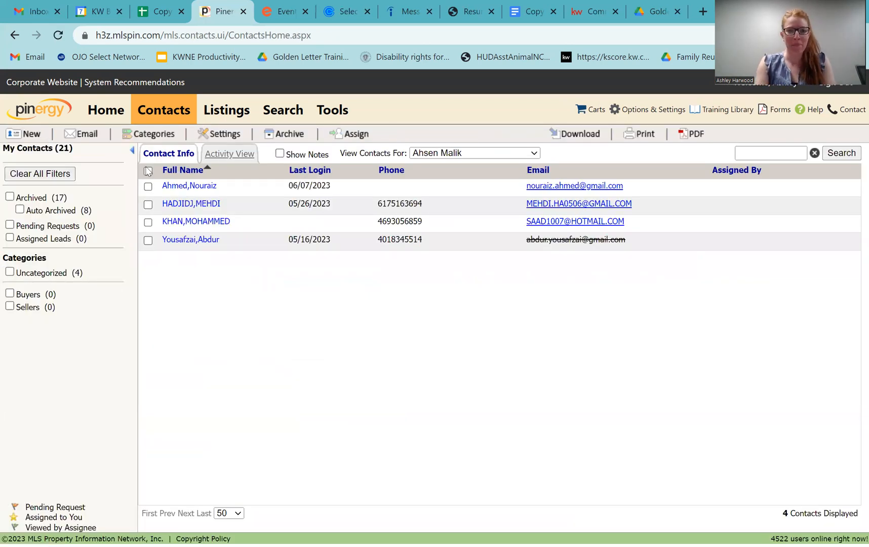
pyautogui.moveTo(198, 170)
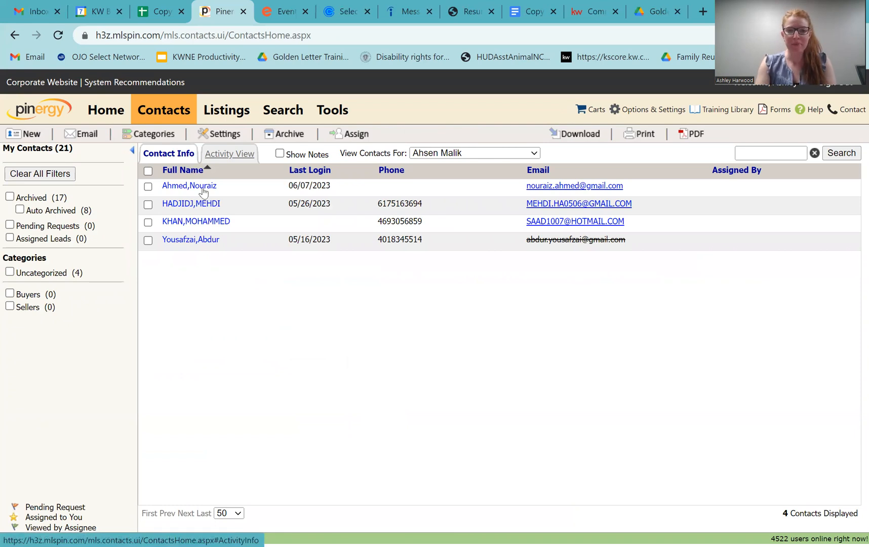
pyautogui.click(188, 185)
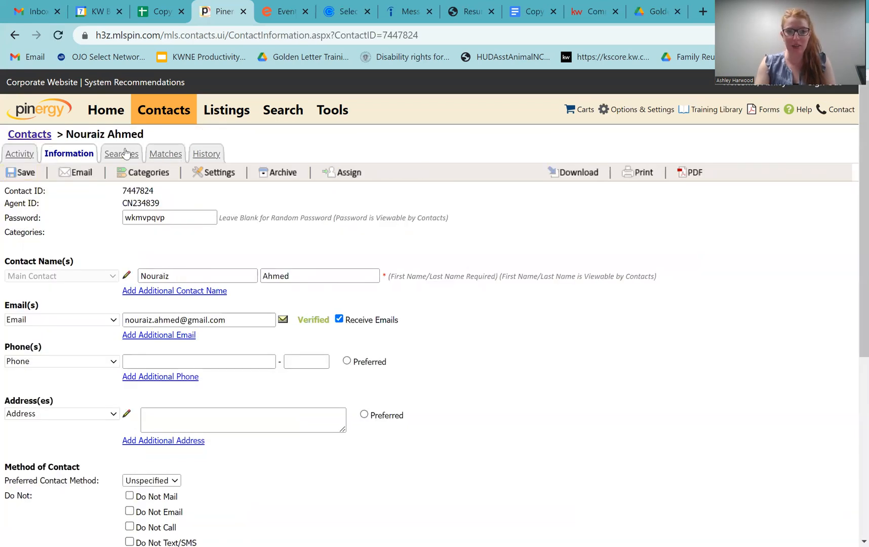
pyautogui.click(119, 153)
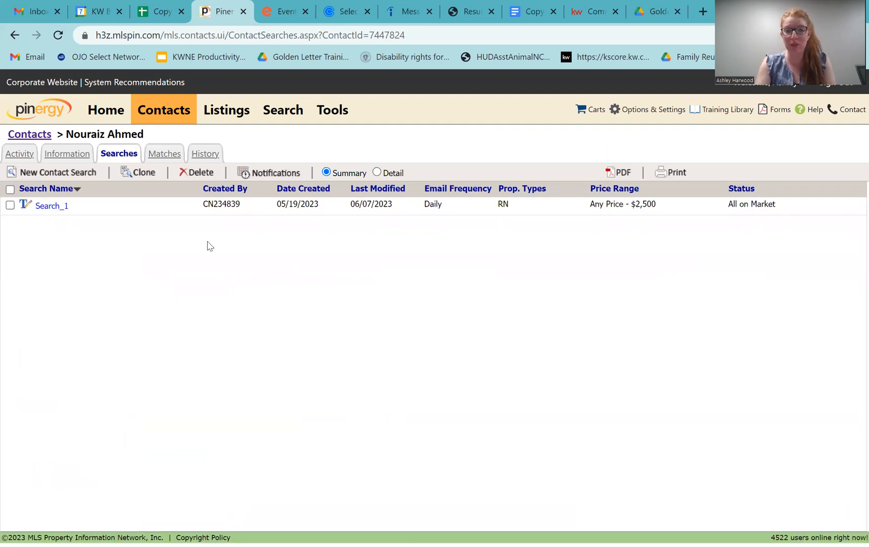
pyautogui.moveTo(283, 114)
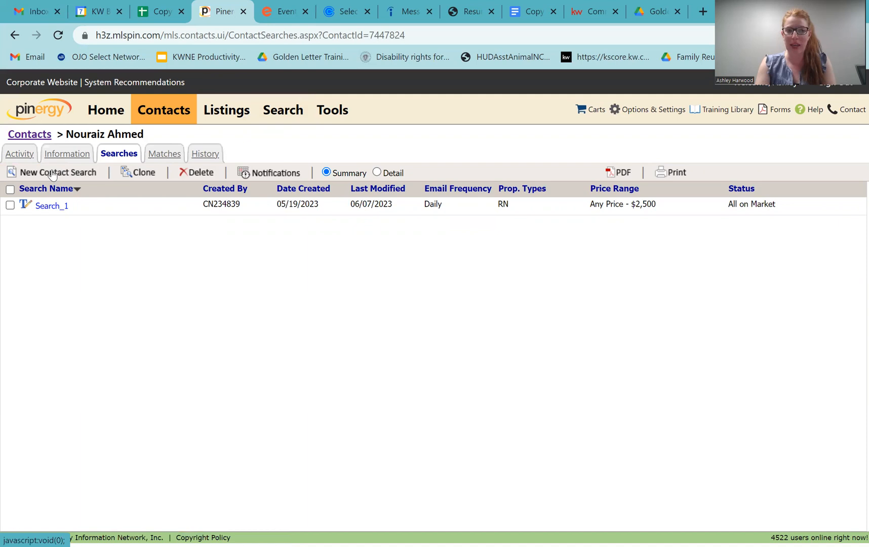
# Create contact search Search_2 and review the Email Frequency options, keeping Daily.
pyautogui.click(57, 173)
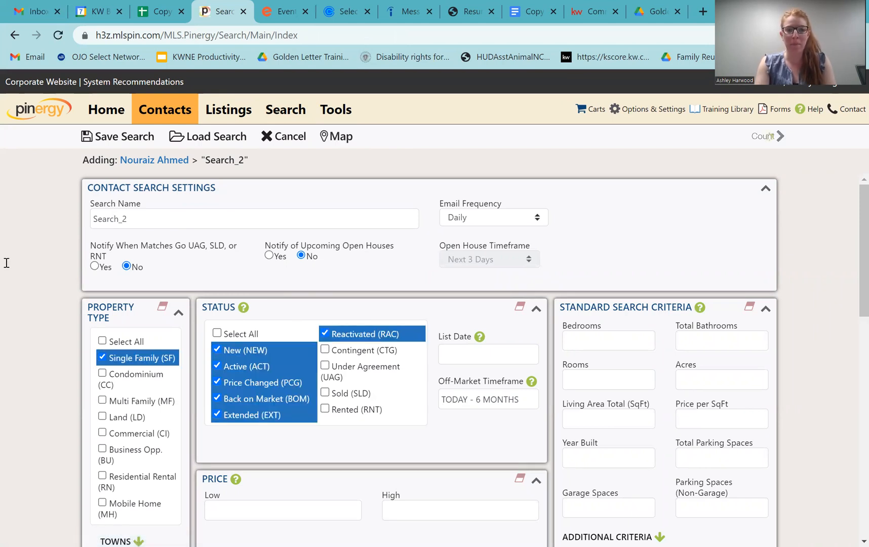
pyautogui.click(762, 136)
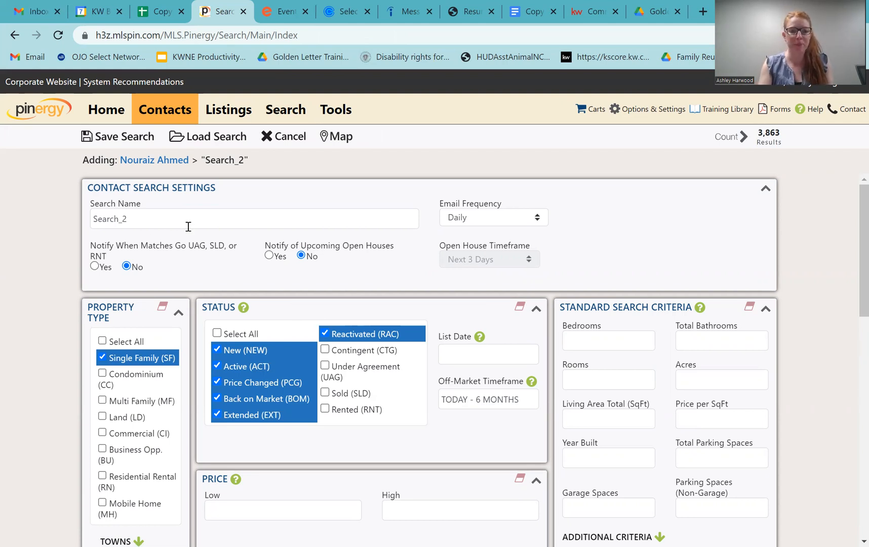
pyautogui.click(493, 217)
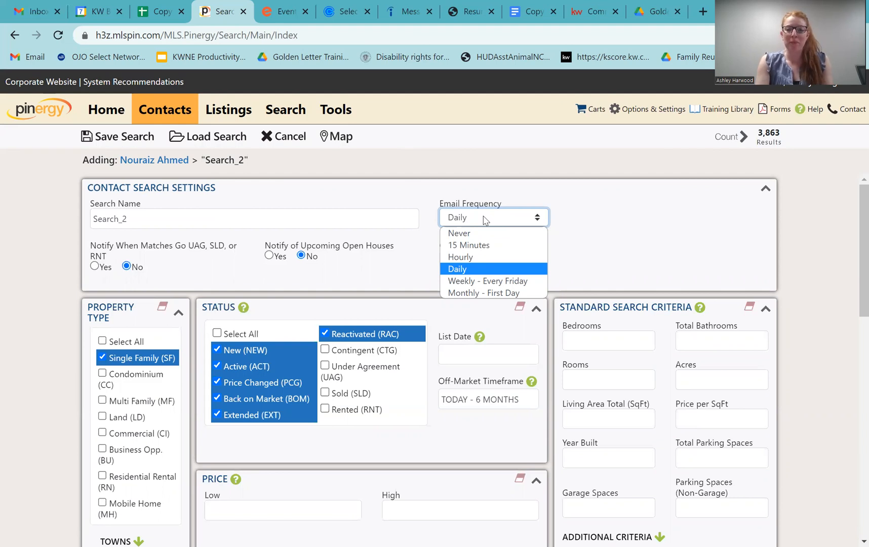
pyautogui.moveTo(493, 281)
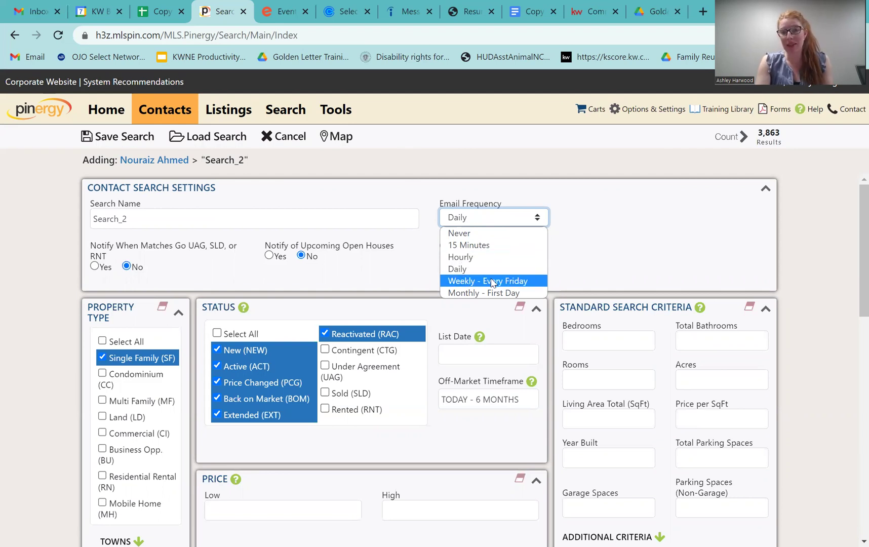
pyautogui.moveTo(494, 294)
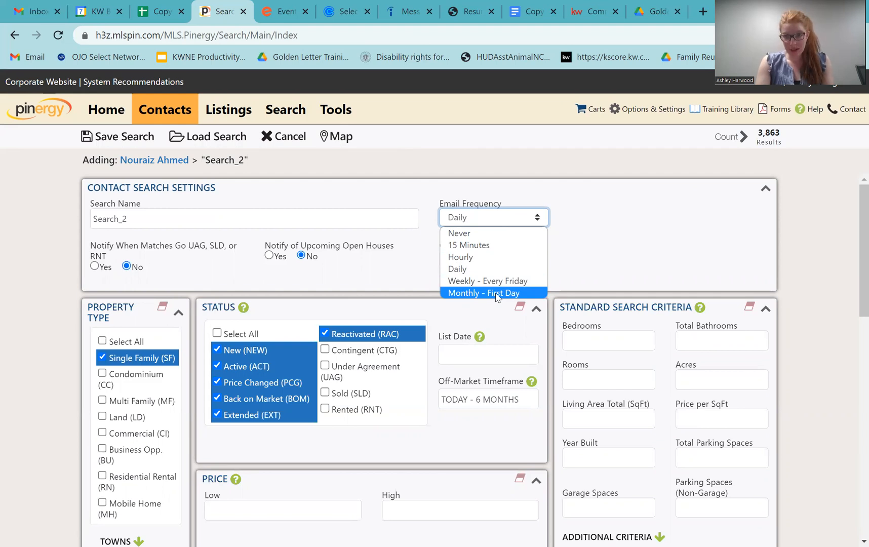
pyautogui.moveTo(500, 245)
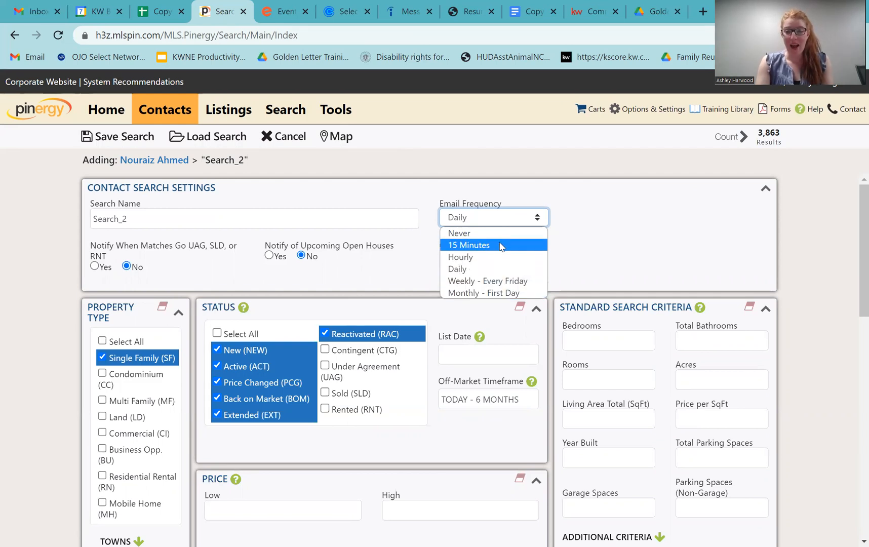
pyautogui.moveTo(497, 256)
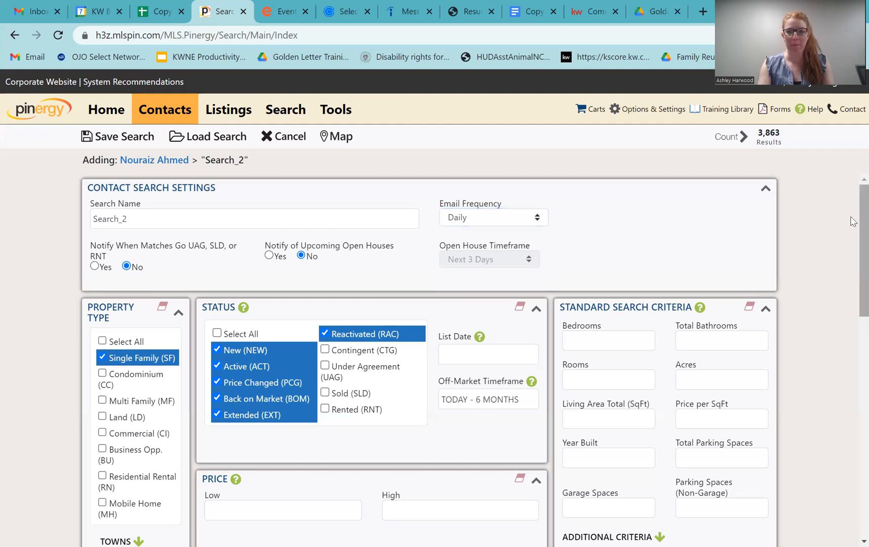
pyautogui.scroll(-3)
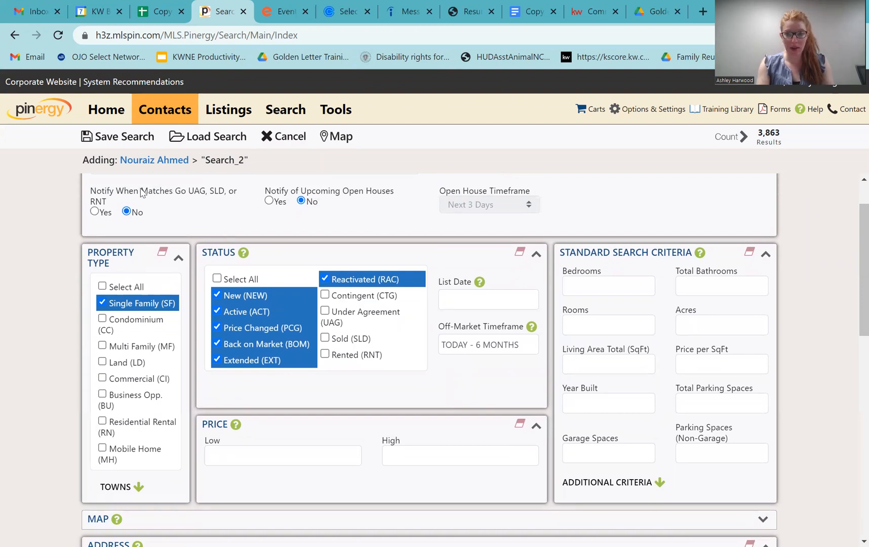
pyautogui.moveTo(213, 195)
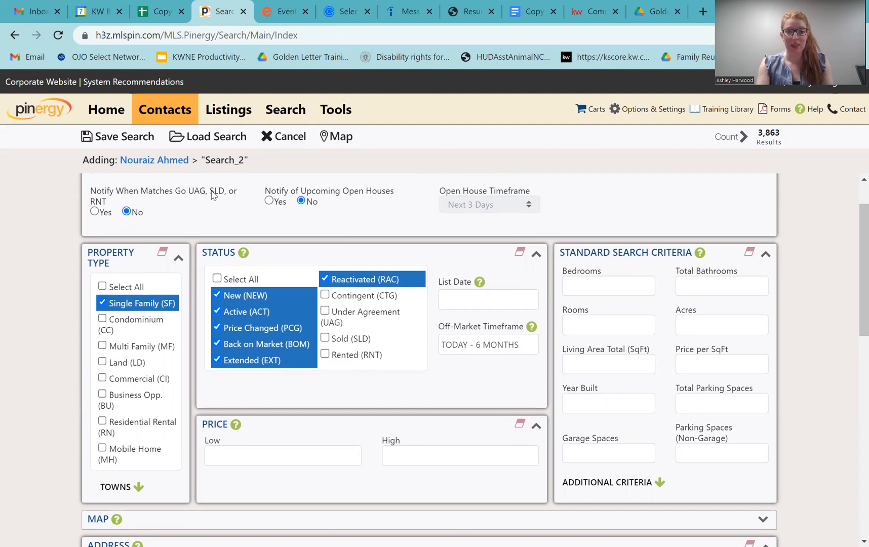
pyautogui.moveTo(170, 185)
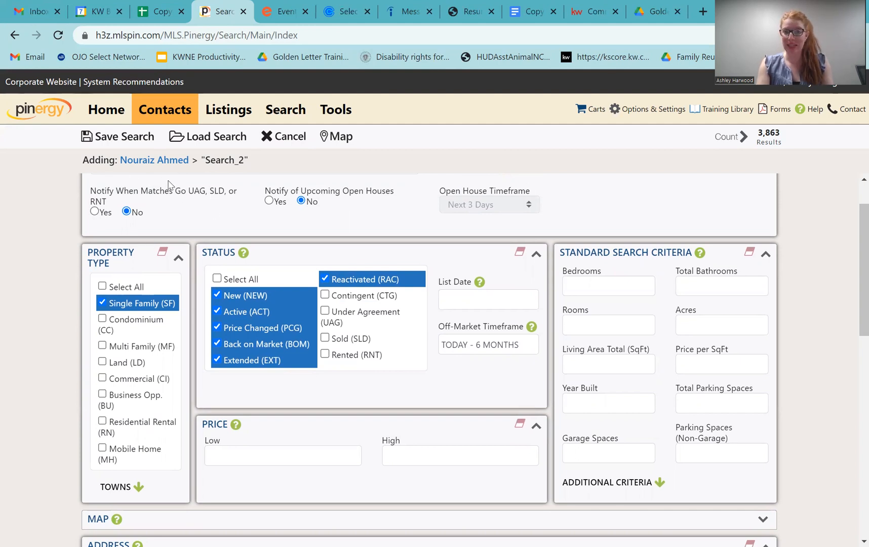
pyautogui.moveTo(147, 184)
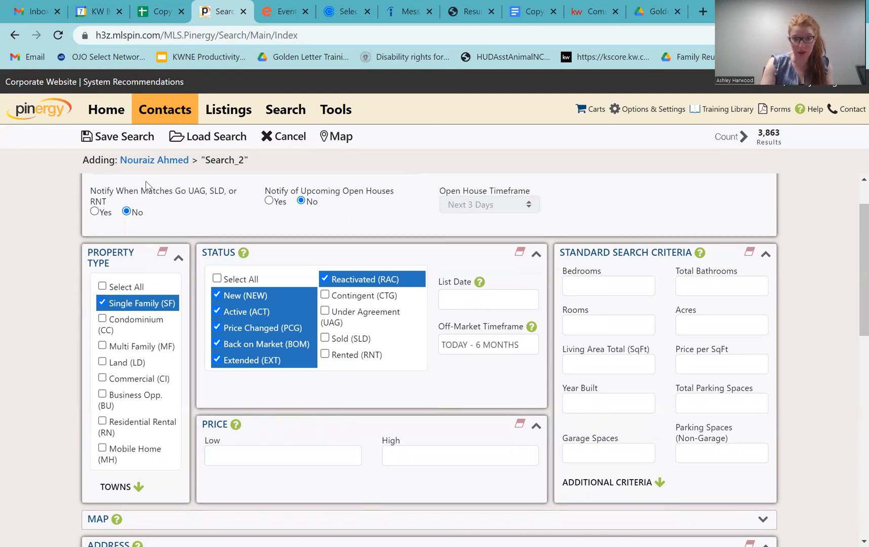
pyautogui.moveTo(337, 207)
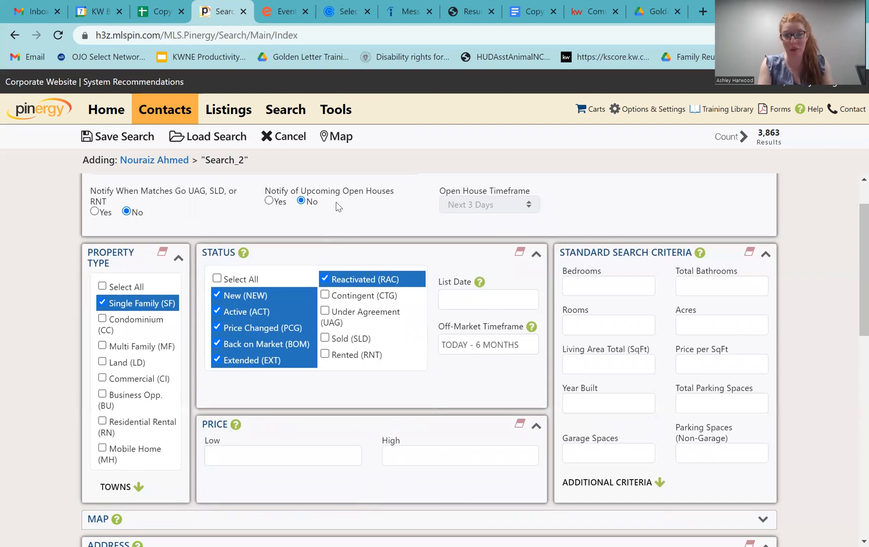
pyautogui.moveTo(86, 297)
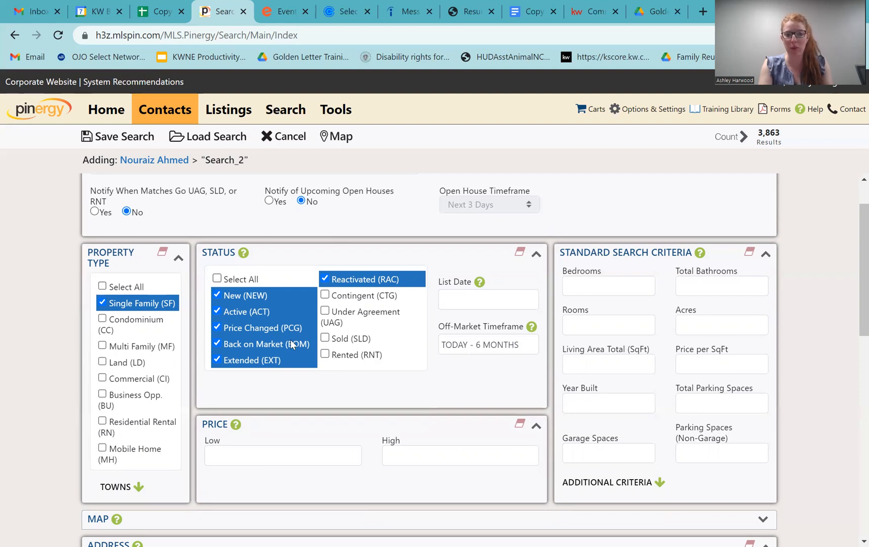
pyautogui.moveTo(241, 262)
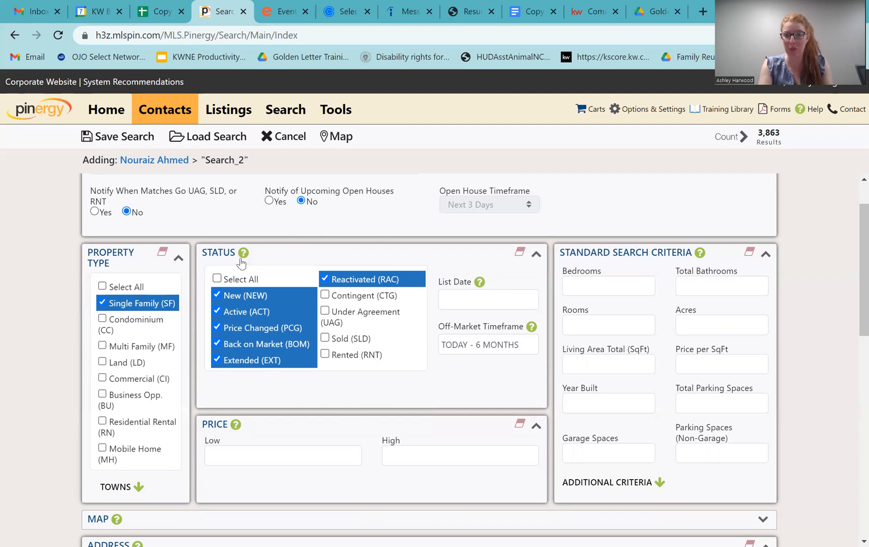
pyautogui.moveTo(494, 286)
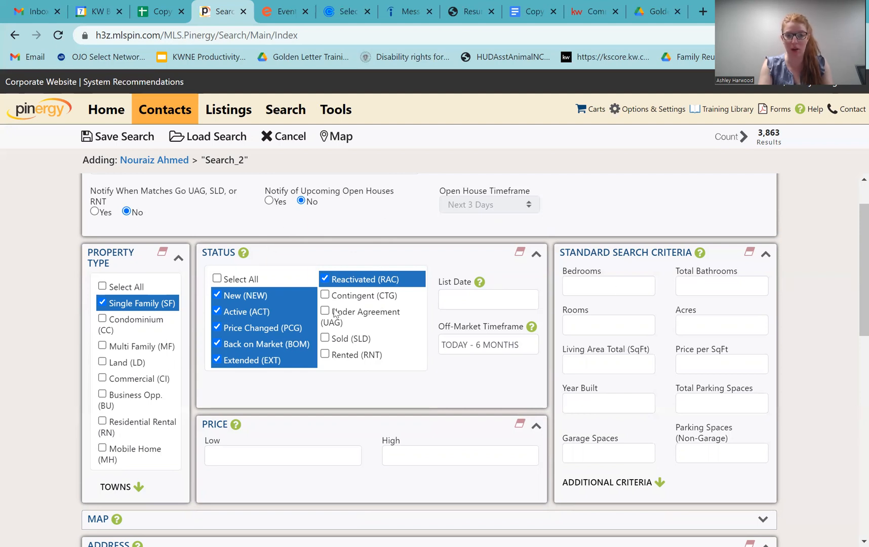
pyautogui.scroll(-3)
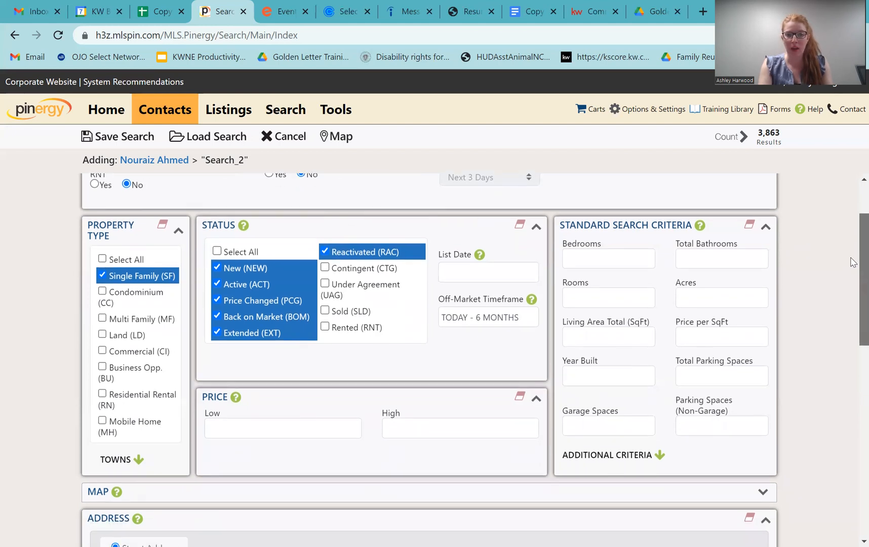
pyautogui.scroll(-3)
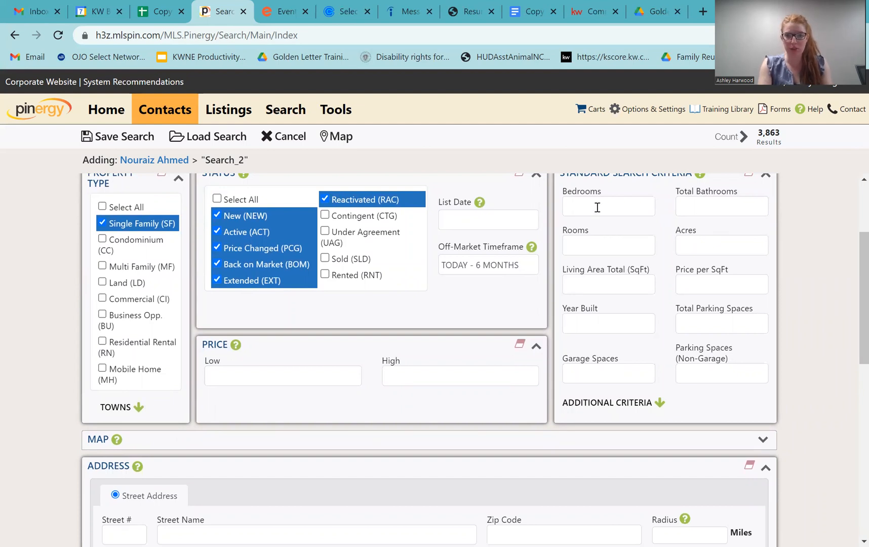
pyautogui.click(608, 206)
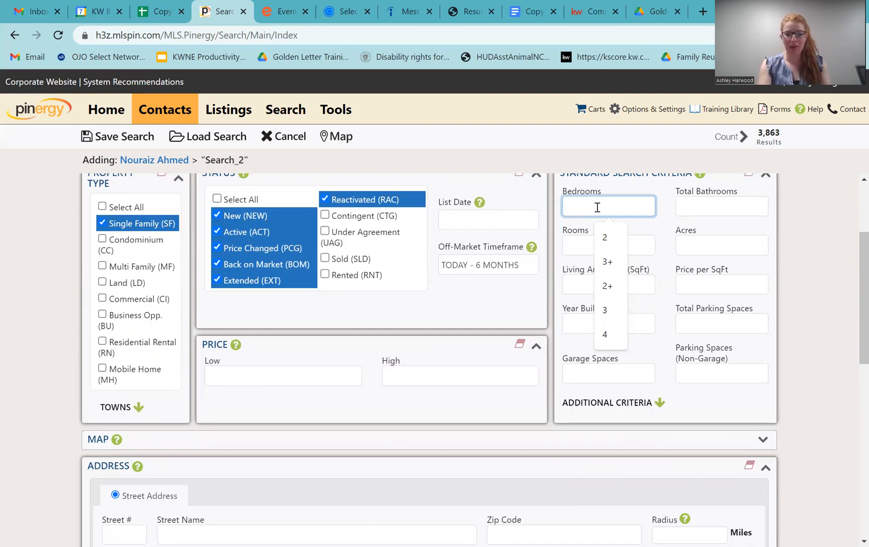
pyautogui.write('3')
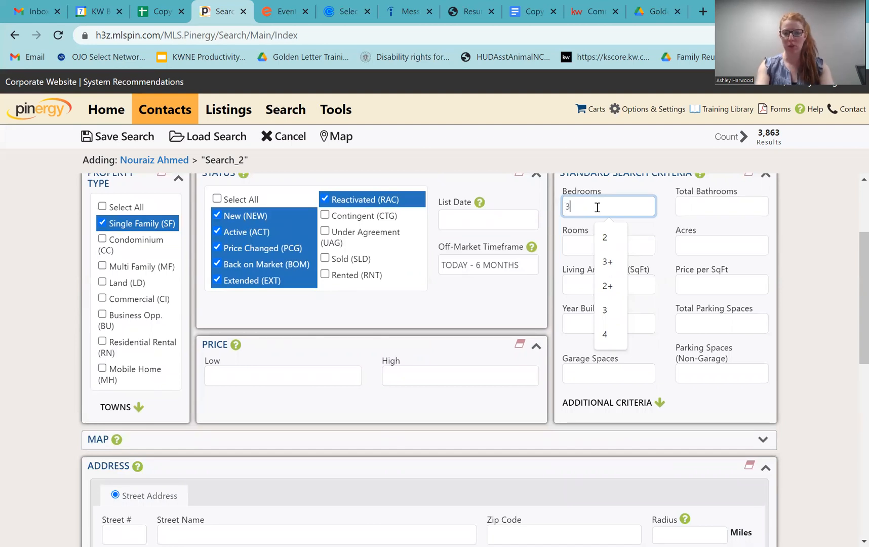
pyautogui.click(607, 261)
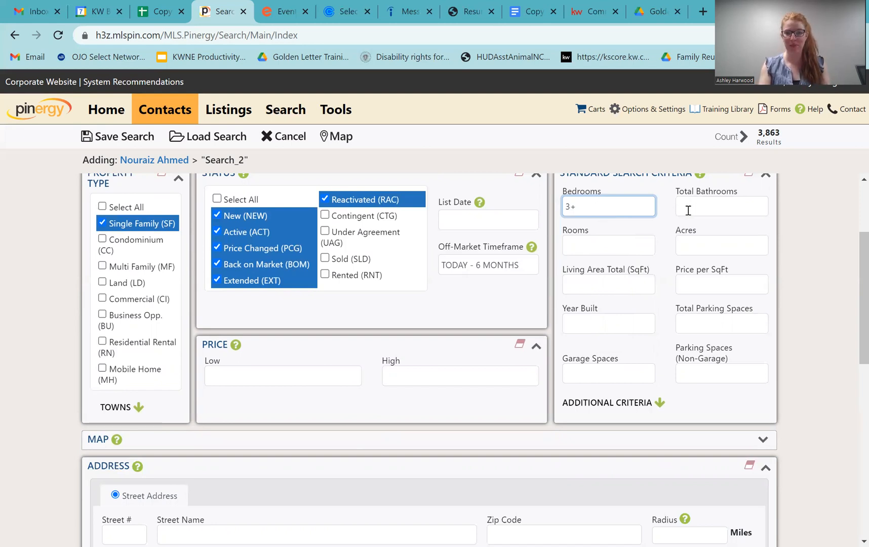
pyautogui.click(721, 206)
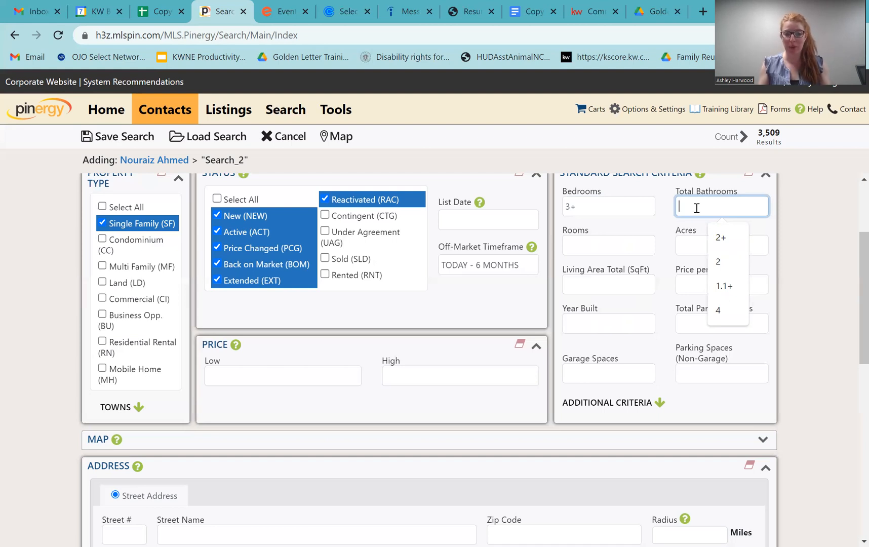
pyautogui.write('1')
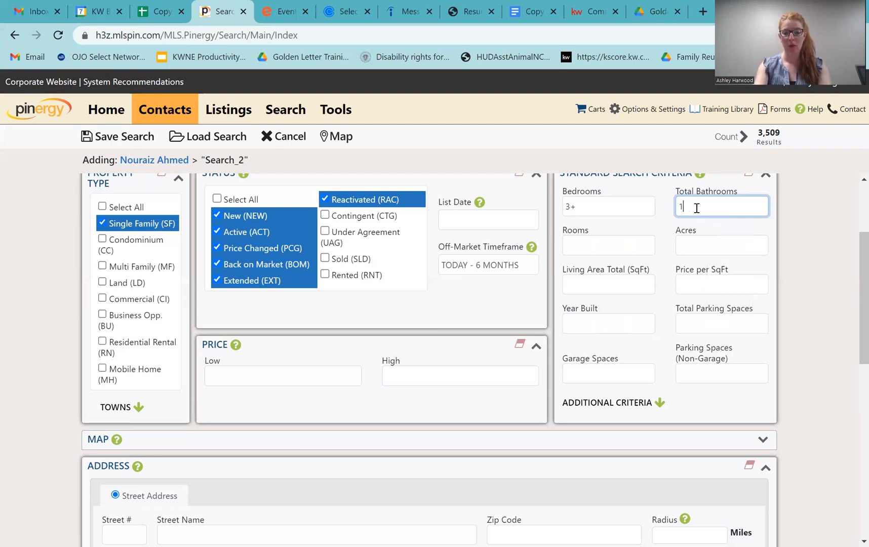
pyautogui.write('.1+')
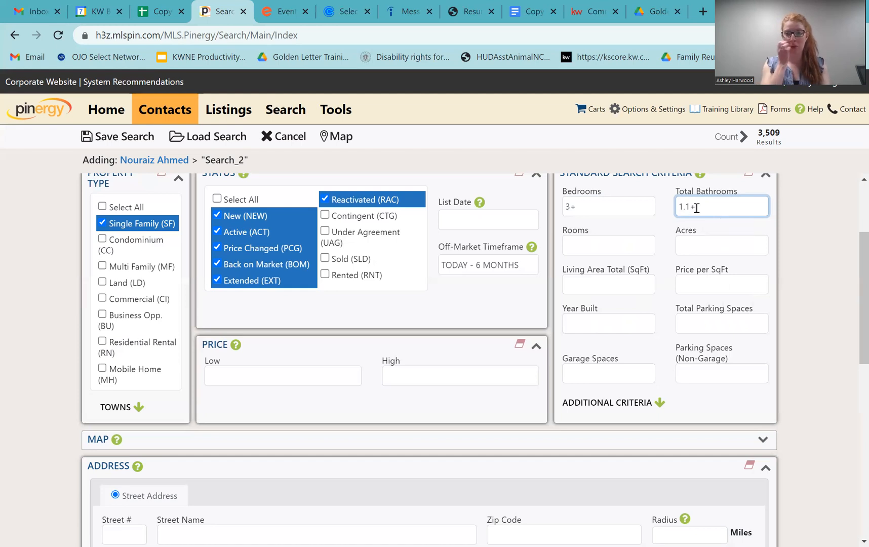
pyautogui.press('Backspace')
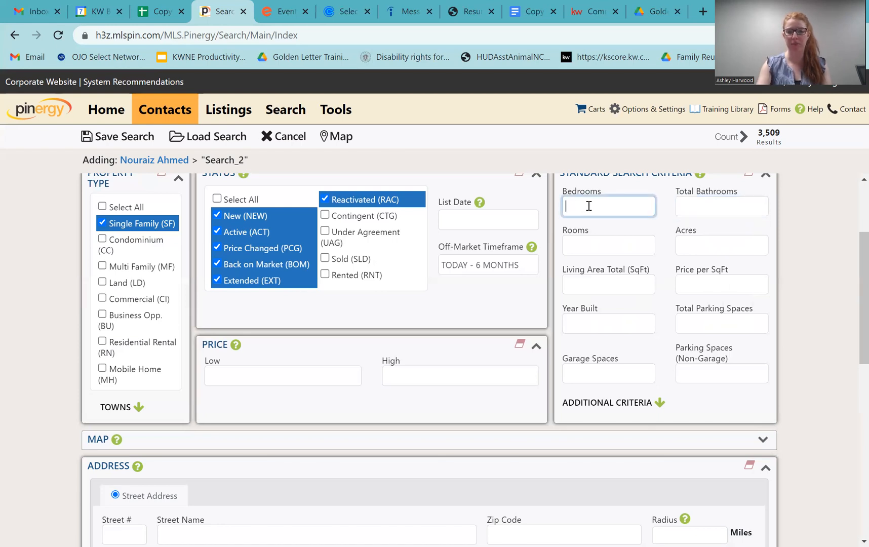
pyautogui.click(608, 284)
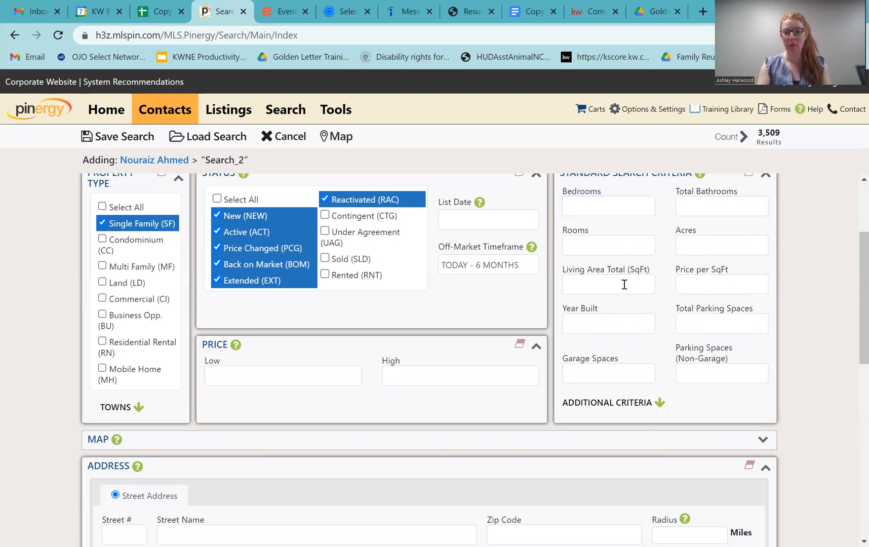
pyautogui.click(608, 284)
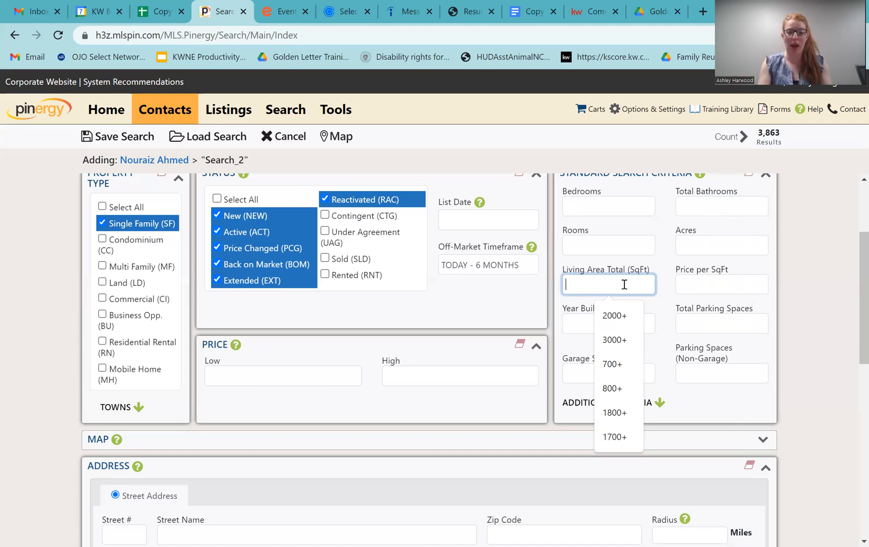
pyautogui.write('1')
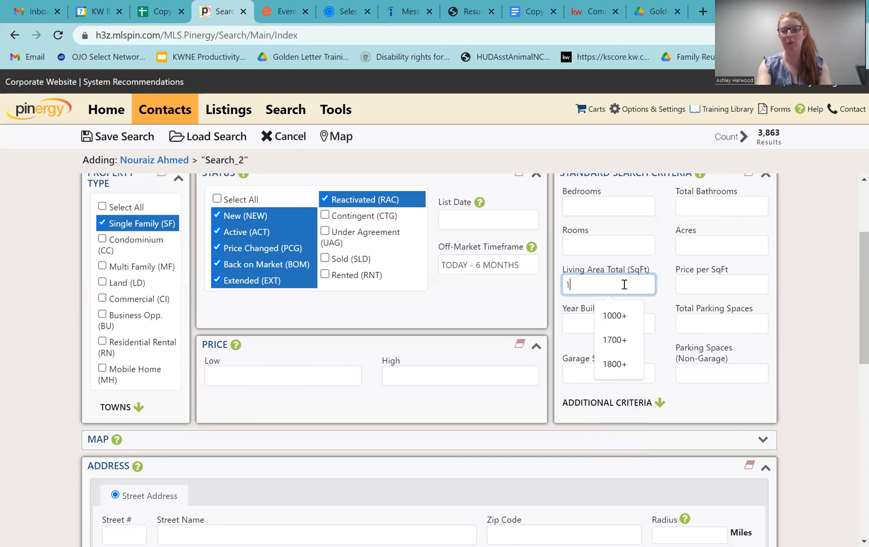
pyautogui.click(614, 364)
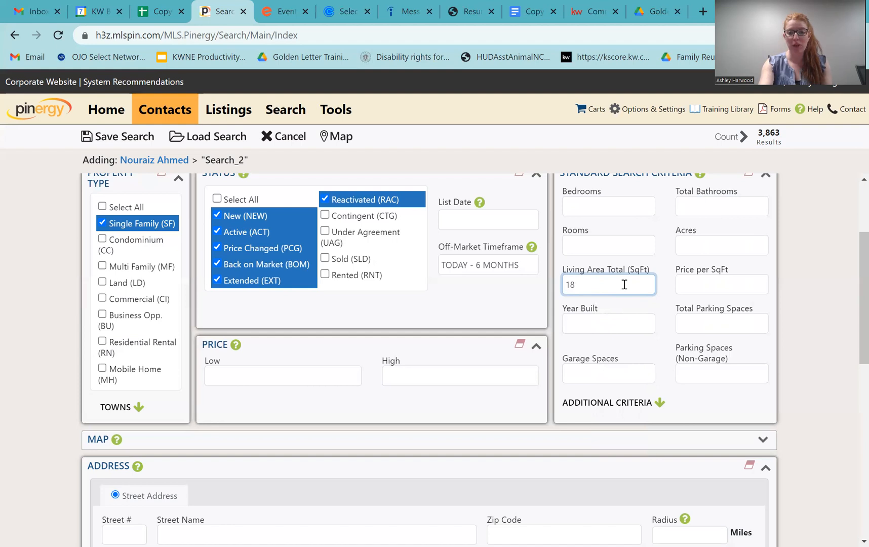
pyautogui.press('Backspace')
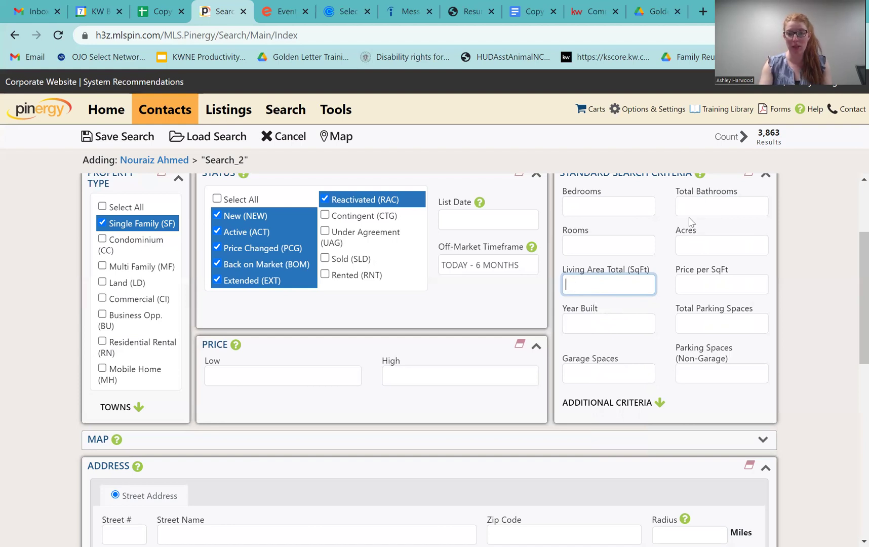
pyautogui.moveTo(803, 244)
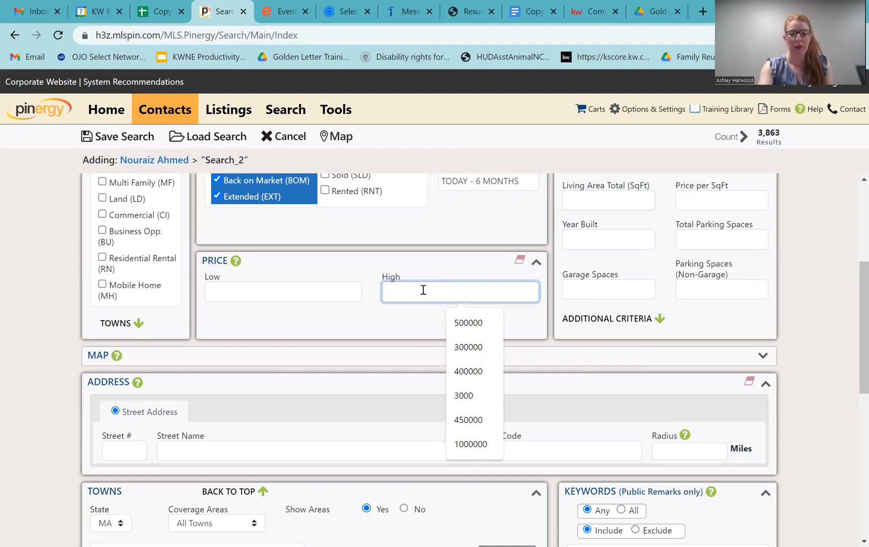
# Enter 950000 as Price High and pick 2+ total bathrooms, narrowing results to 1,957.
pyautogui.write('950')
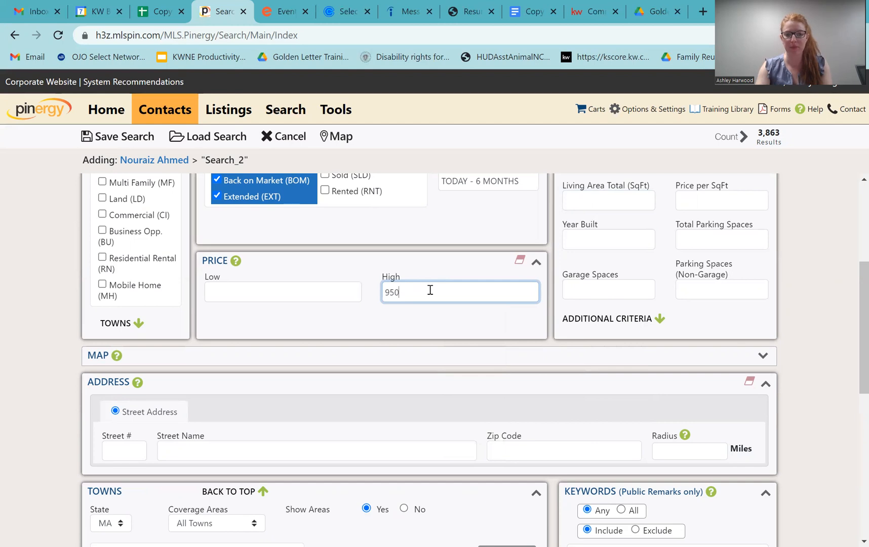
pyautogui.write('000')
pyautogui.write('2')
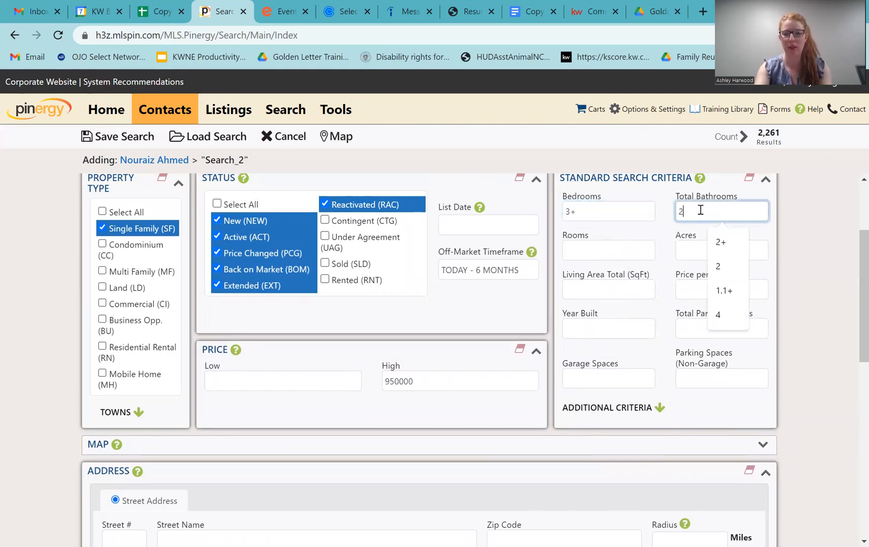
pyautogui.click(720, 242)
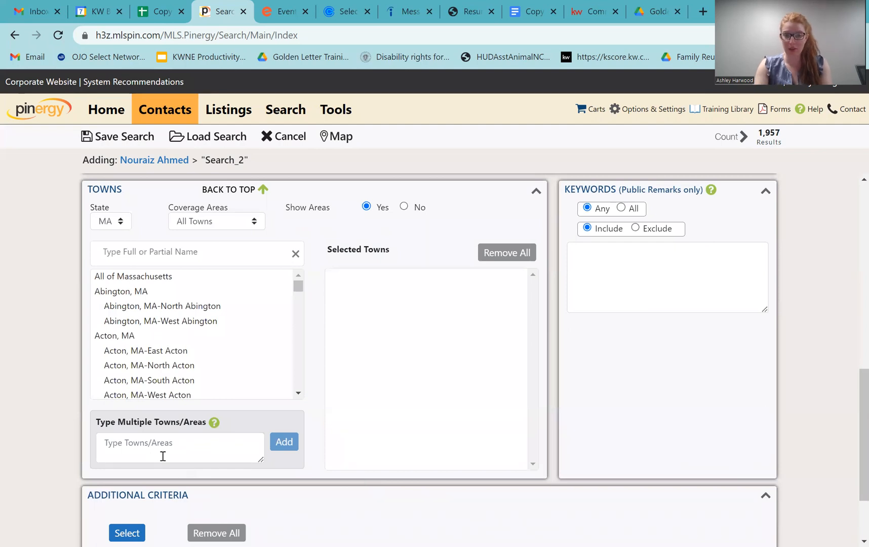
# Enter zip code 01702 with a 10-mile radius and refresh the count to 61.
pyautogui.click(170, 448)
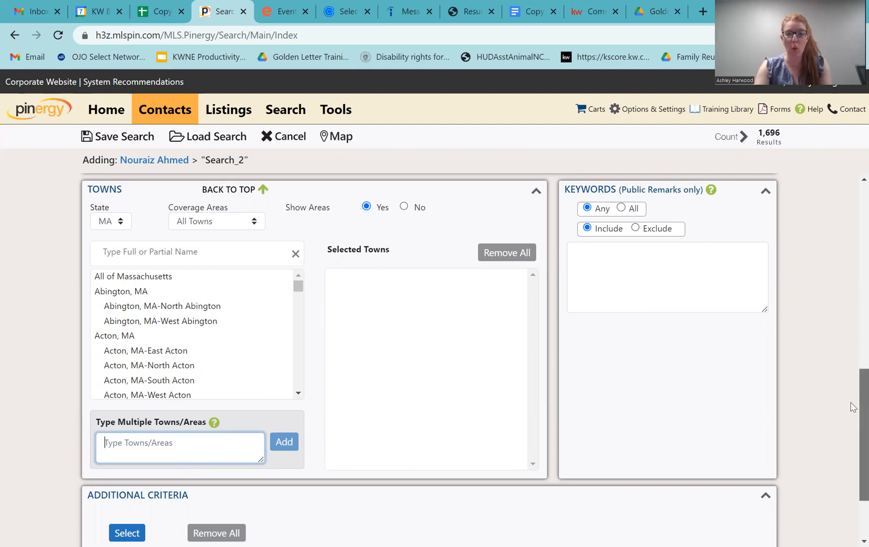
pyautogui.scroll(3)
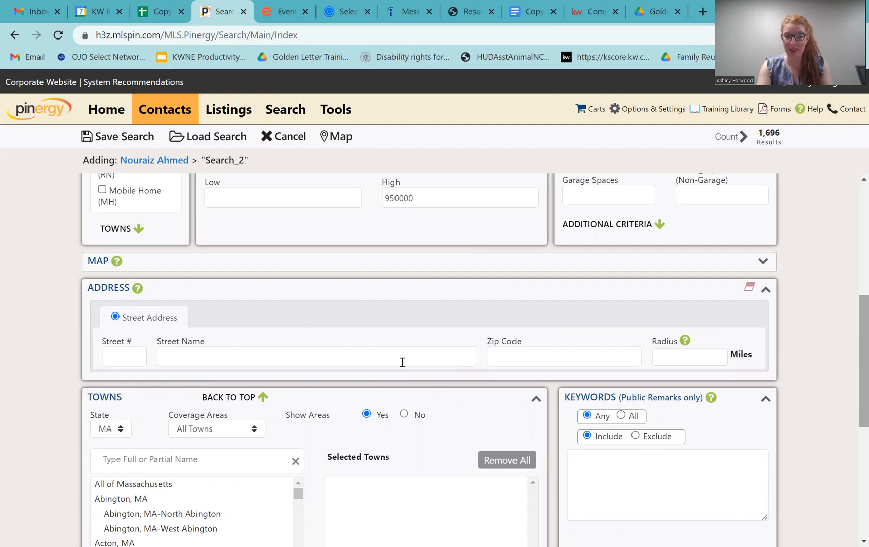
pyautogui.click(564, 355)
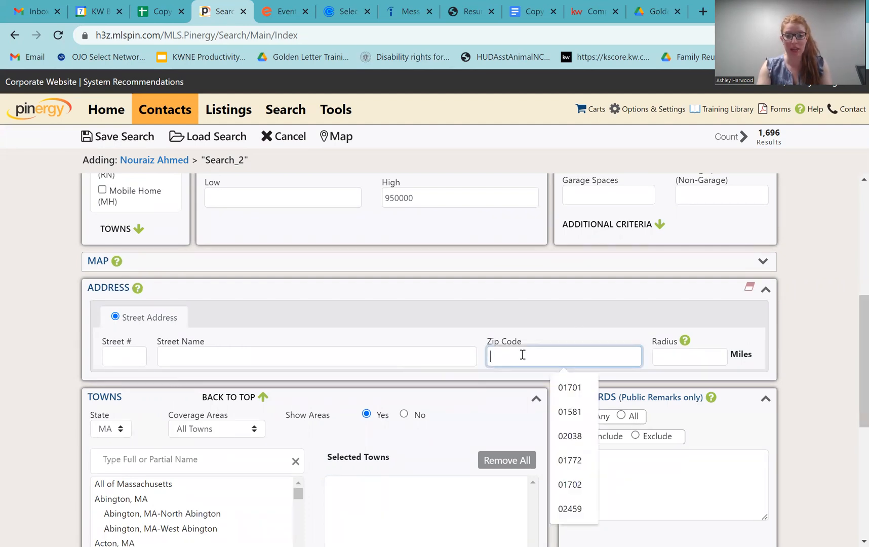
pyautogui.write('01')
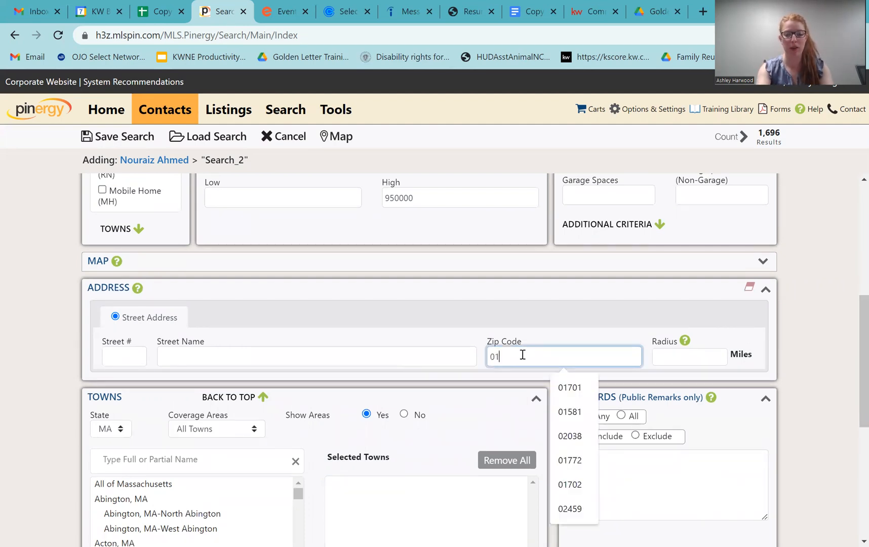
pyautogui.click(569, 483)
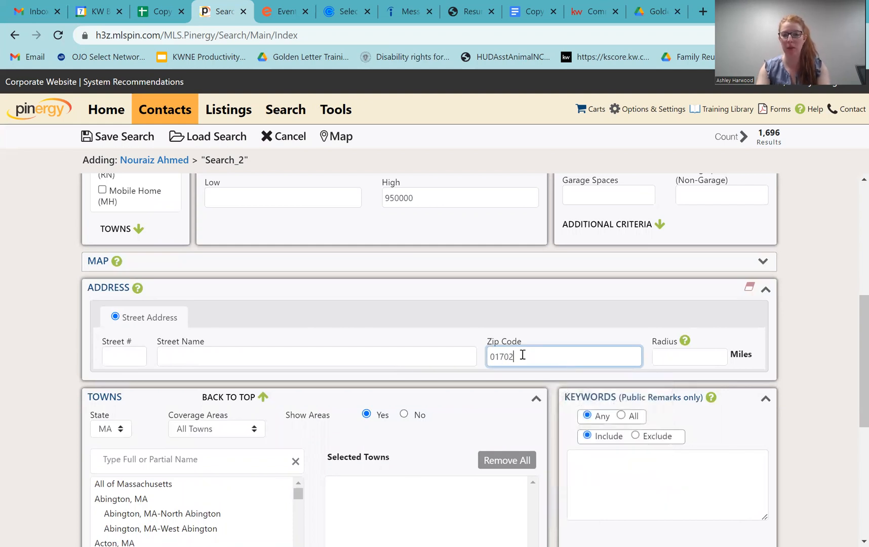
pyautogui.click(689, 356)
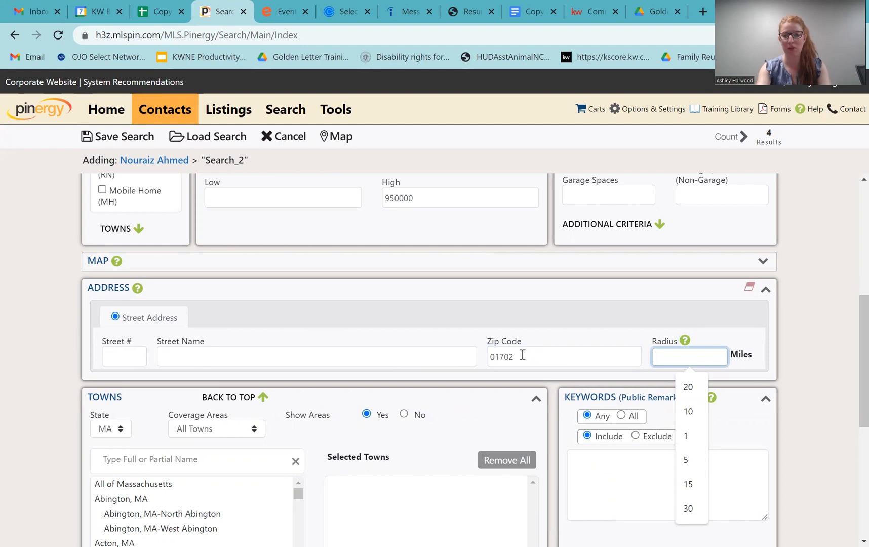
pyautogui.click(687, 411)
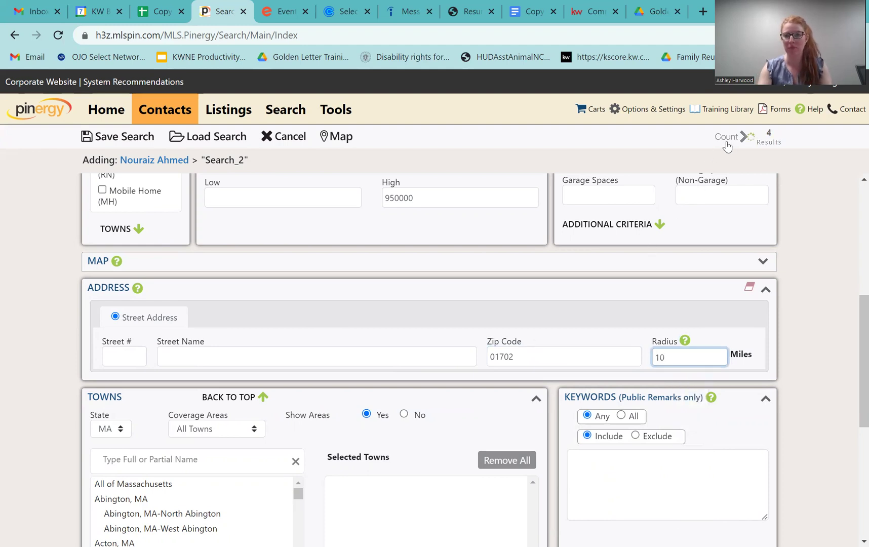
pyautogui.click(726, 136)
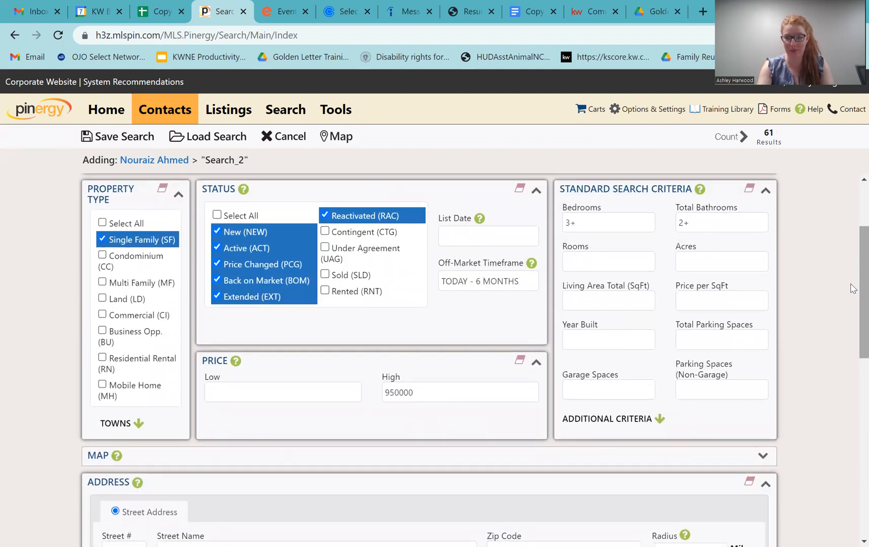
# Try living area values 2000+ and then 1800+, refreshing the count each time.
pyautogui.click(608, 300)
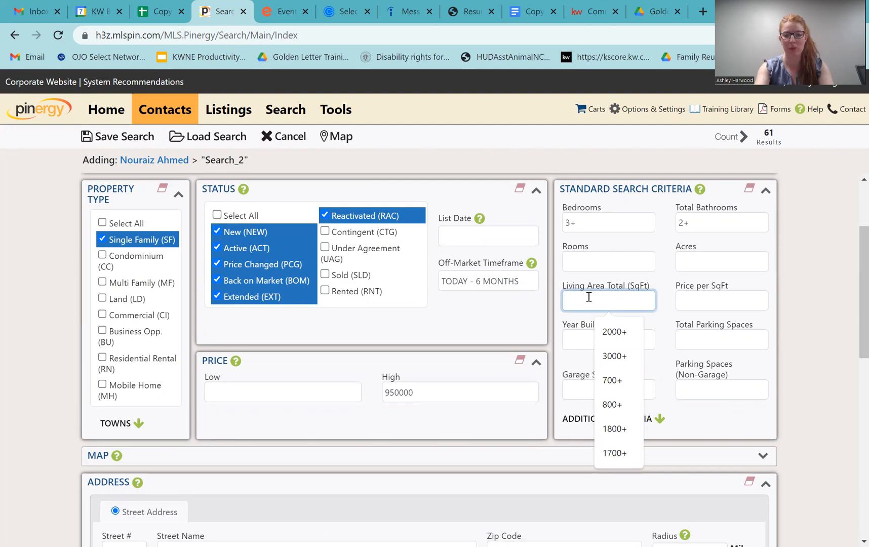
pyautogui.click(614, 332)
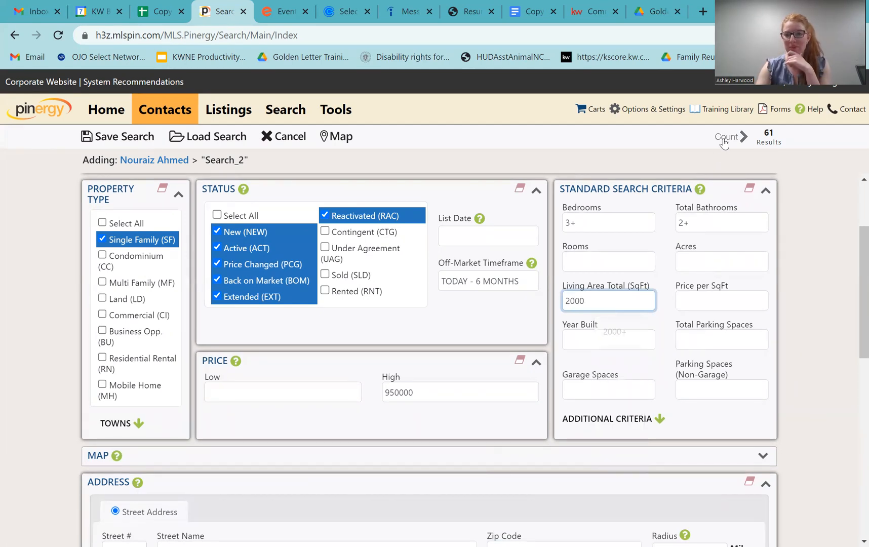
pyautogui.click(730, 137)
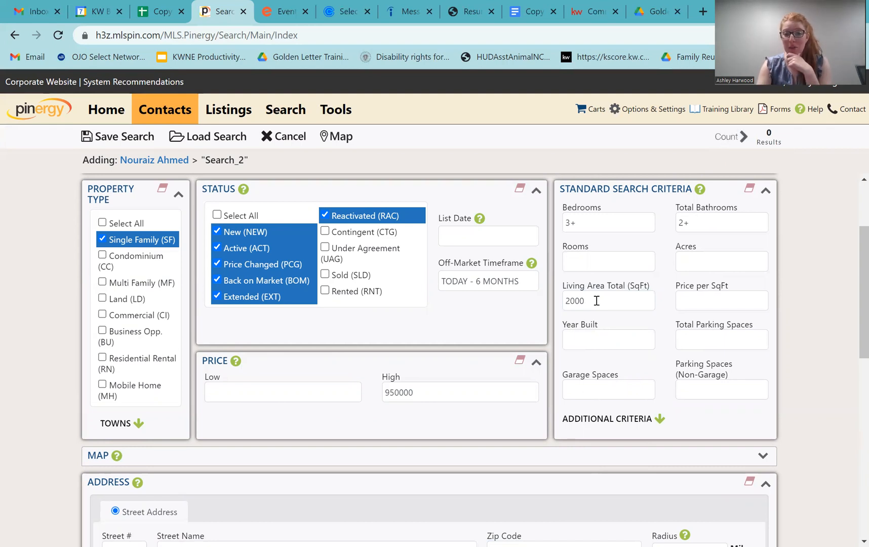
pyautogui.click(608, 300)
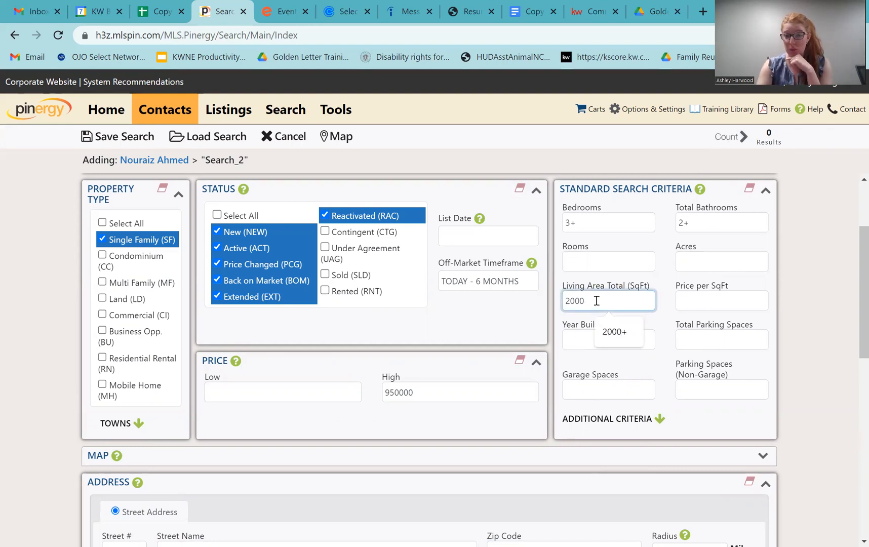
pyautogui.press('Backspace')
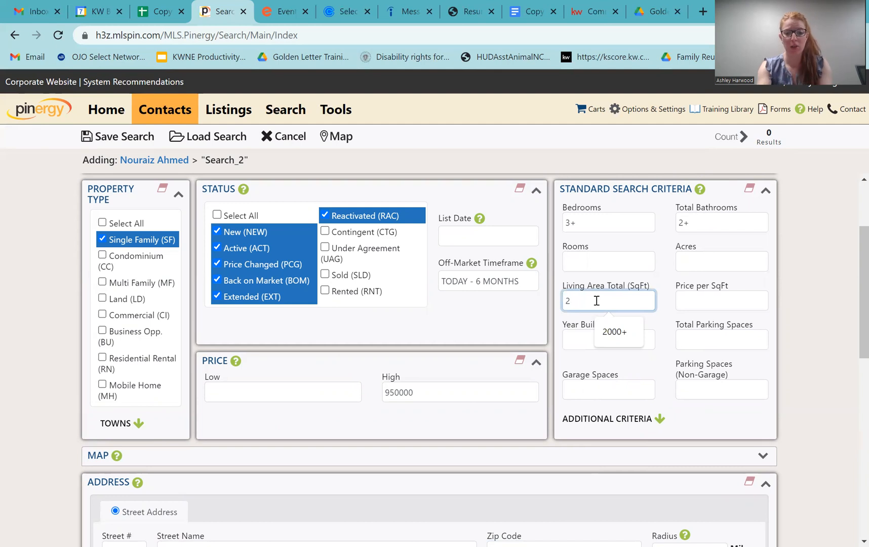
pyautogui.write('1800+')
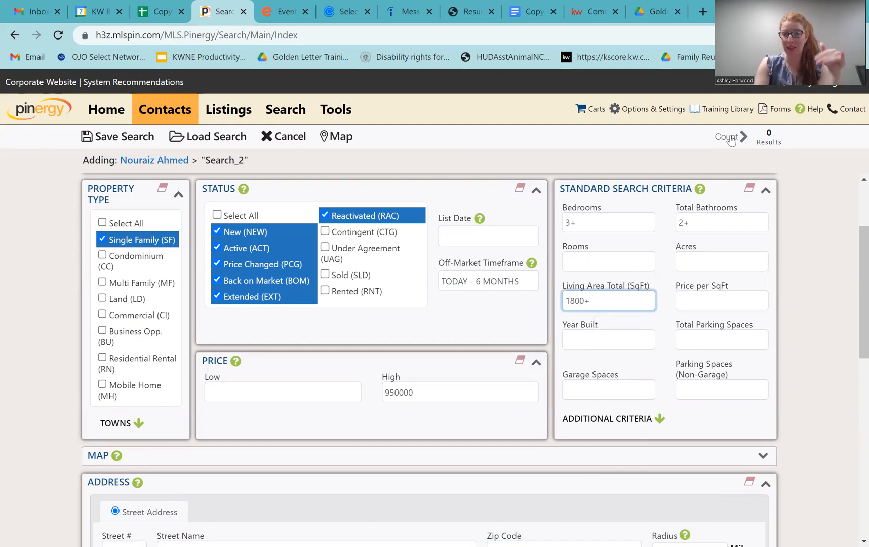
pyautogui.click(731, 137)
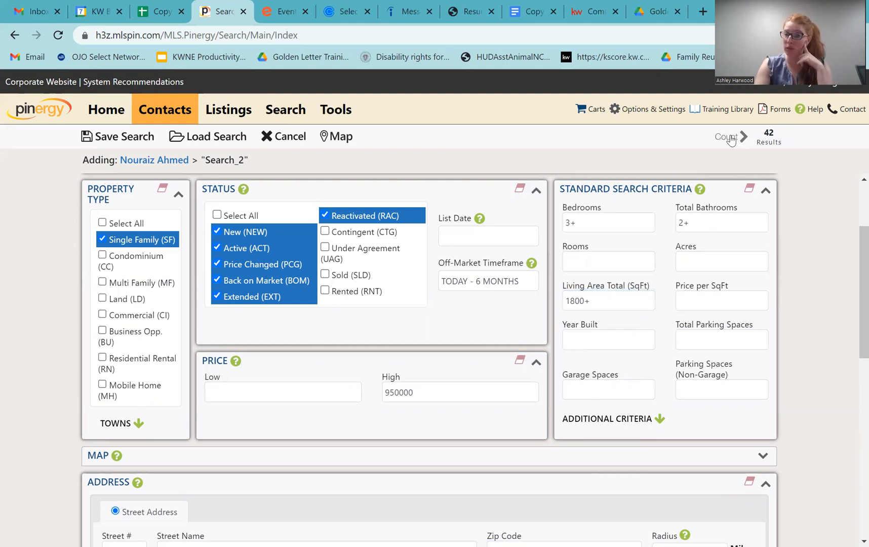
# Change the living area to 1800-2200 and refresh the count to 15.
pyautogui.click(608, 301)
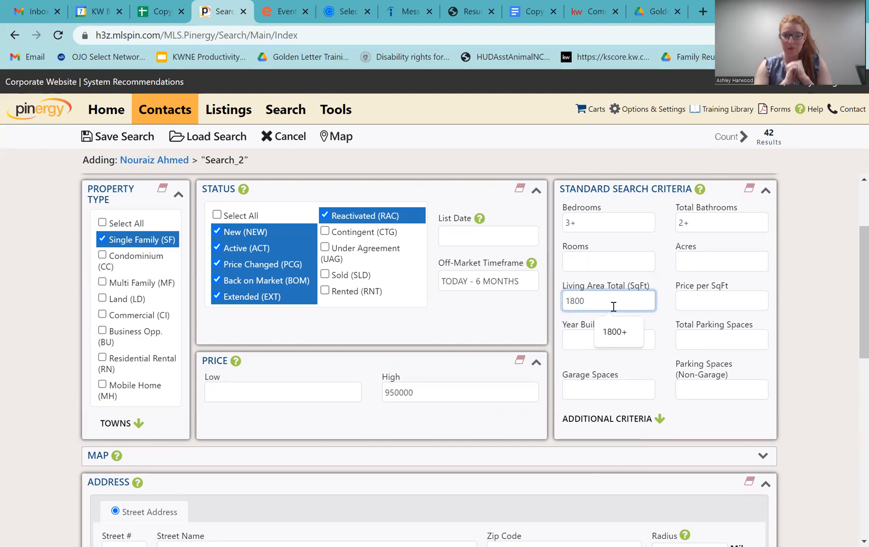
pyautogui.write('-')
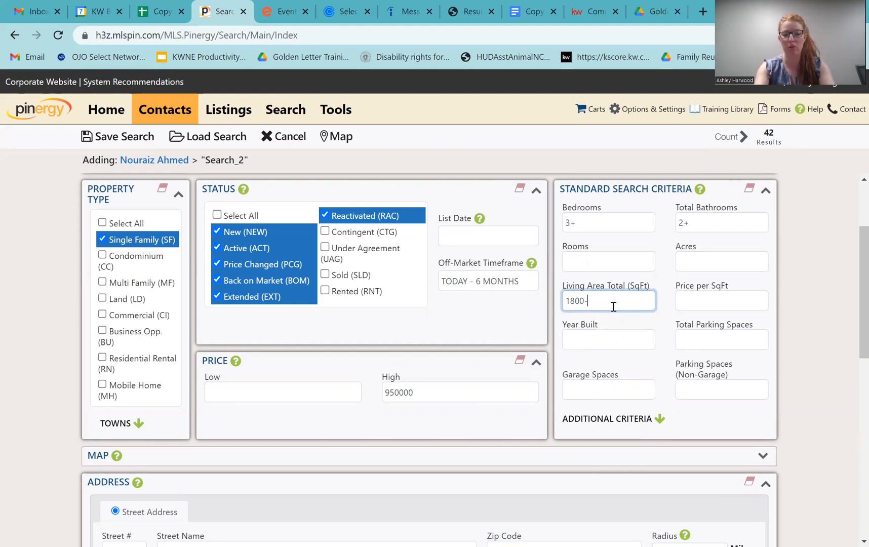
pyautogui.write('22')
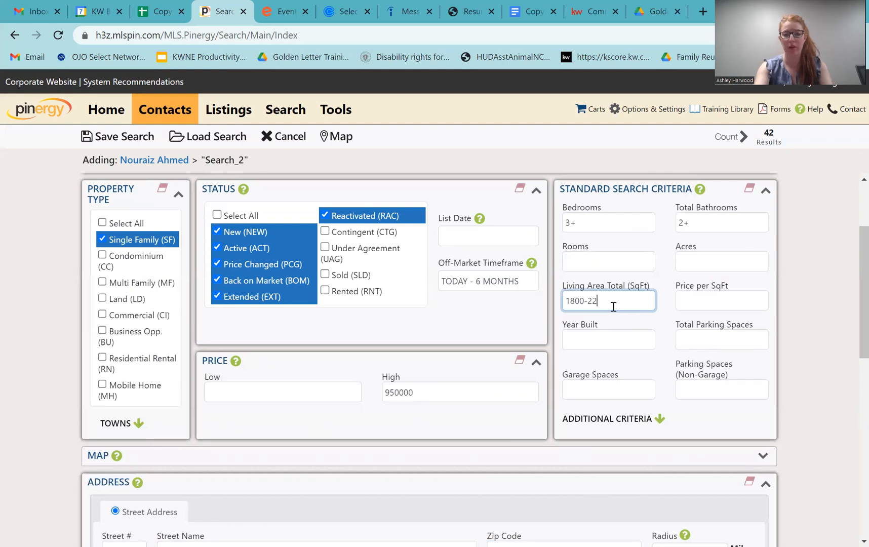
pyautogui.write('00')
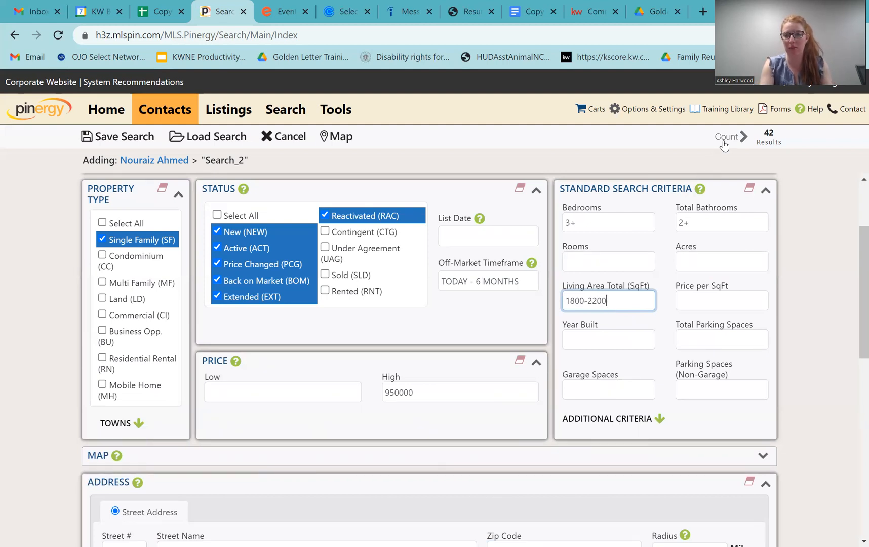
pyautogui.click(731, 137)
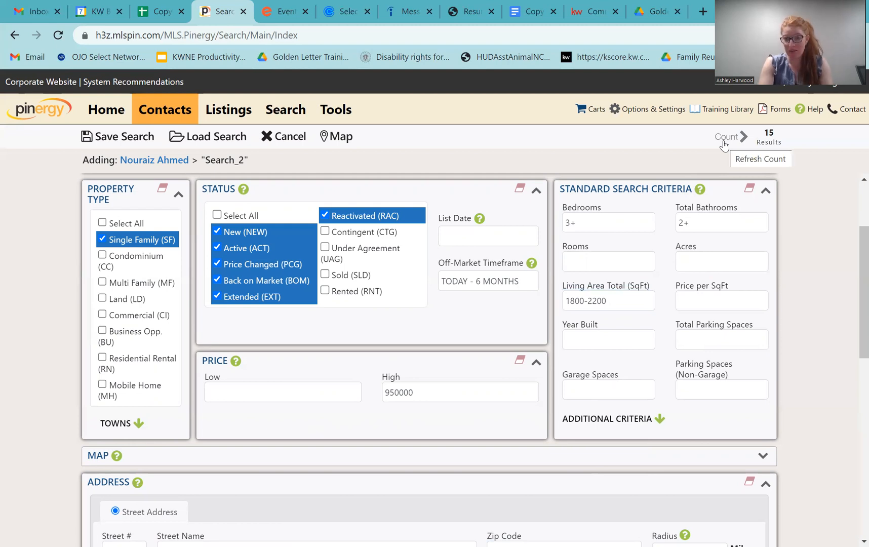
pyautogui.moveTo(710, 157)
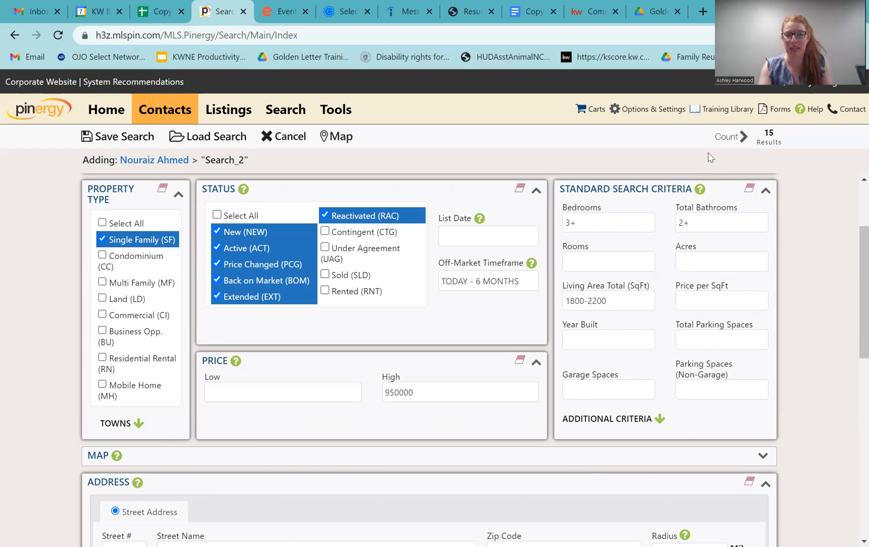
pyautogui.moveTo(853, 454)
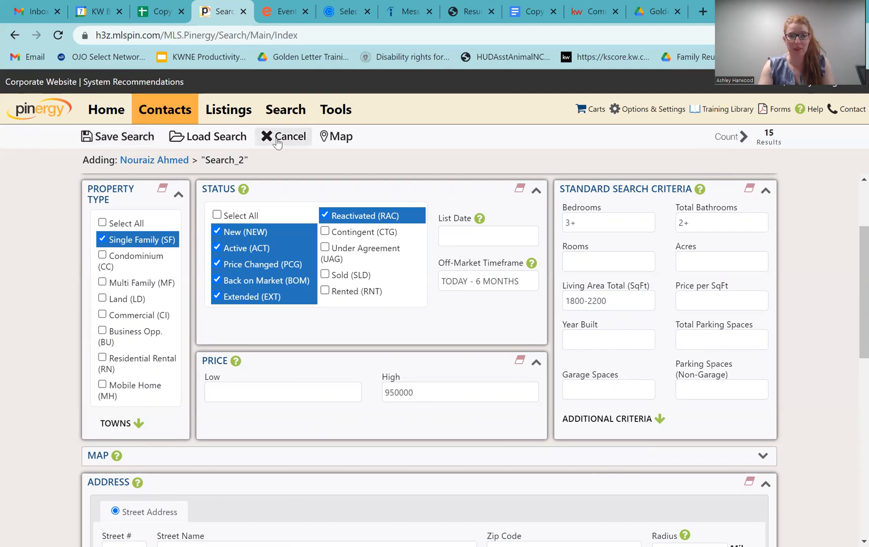
pyautogui.click(283, 136)
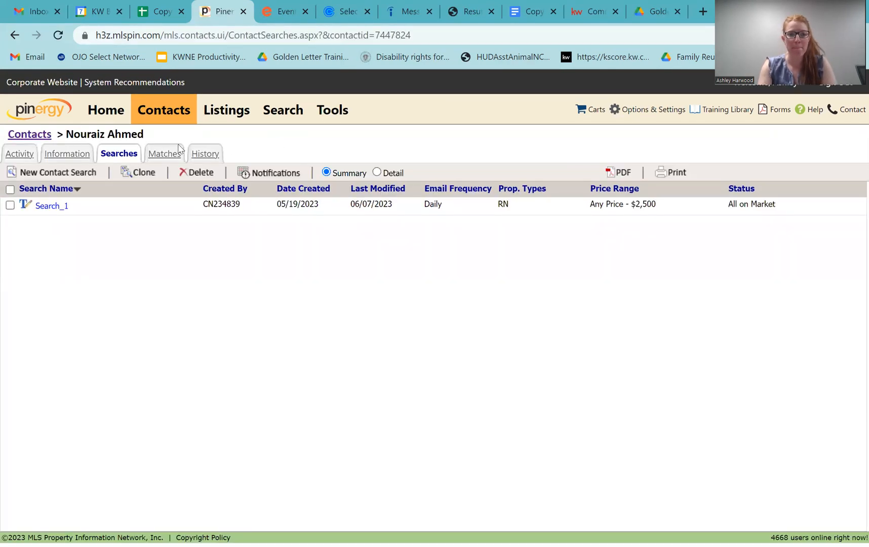
pyautogui.moveTo(169, 157)
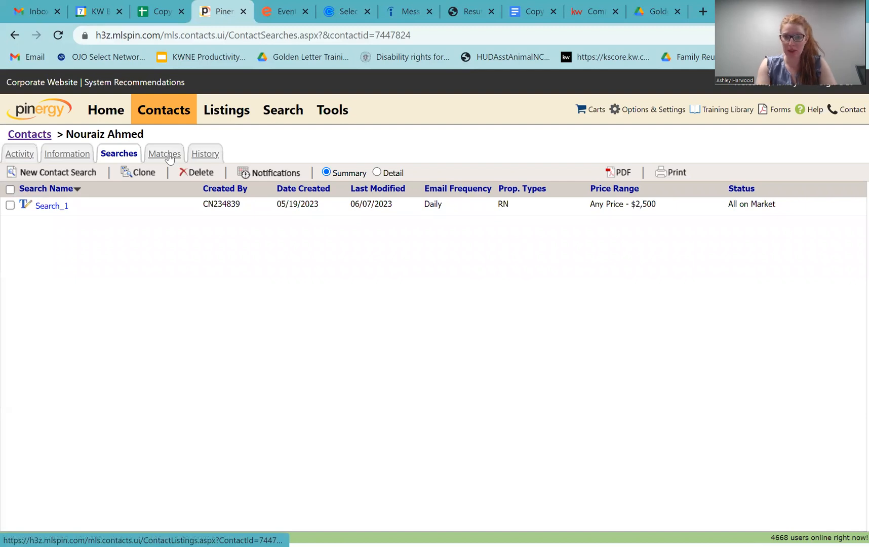
pyautogui.click(162, 153)
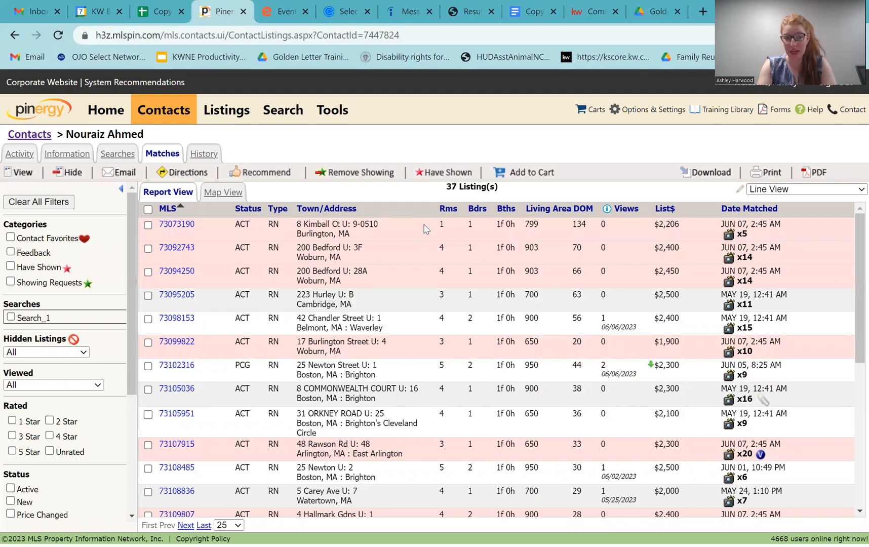
pyautogui.moveTo(420, 335)
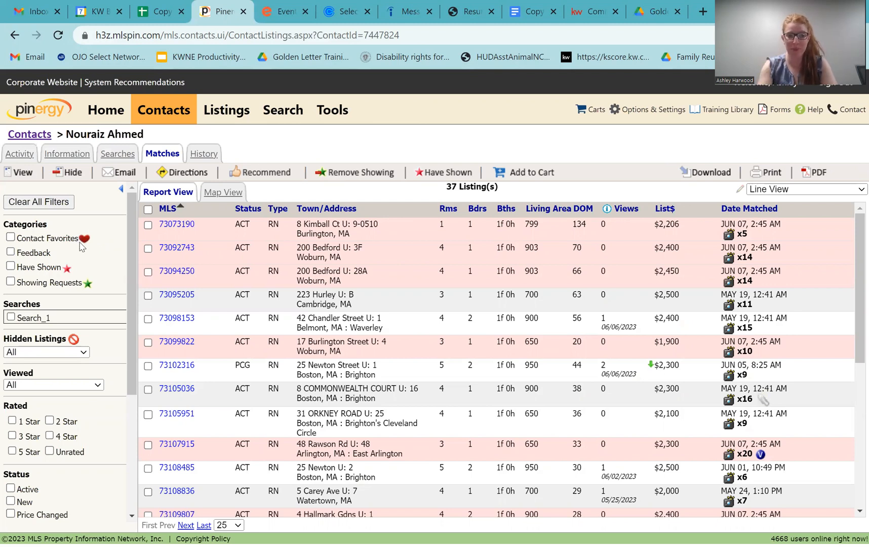
pyautogui.moveTo(90, 289)
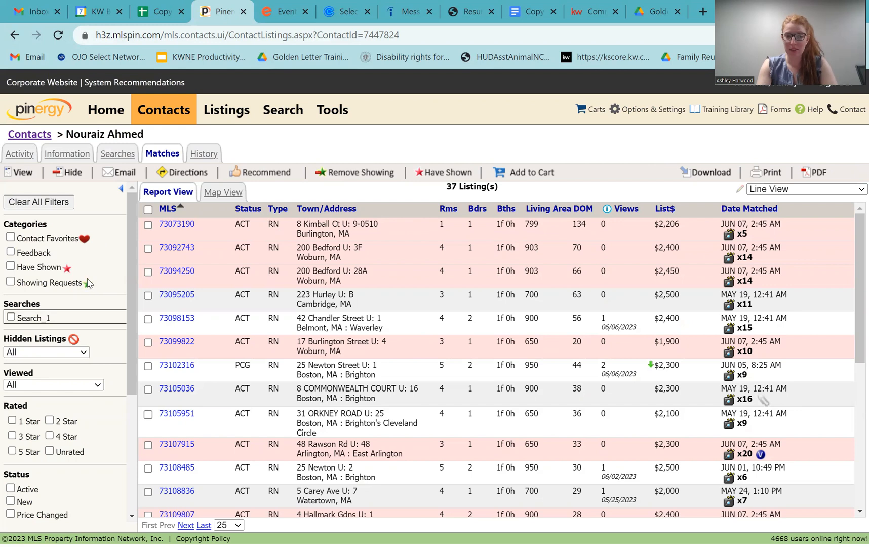
pyautogui.moveTo(84, 294)
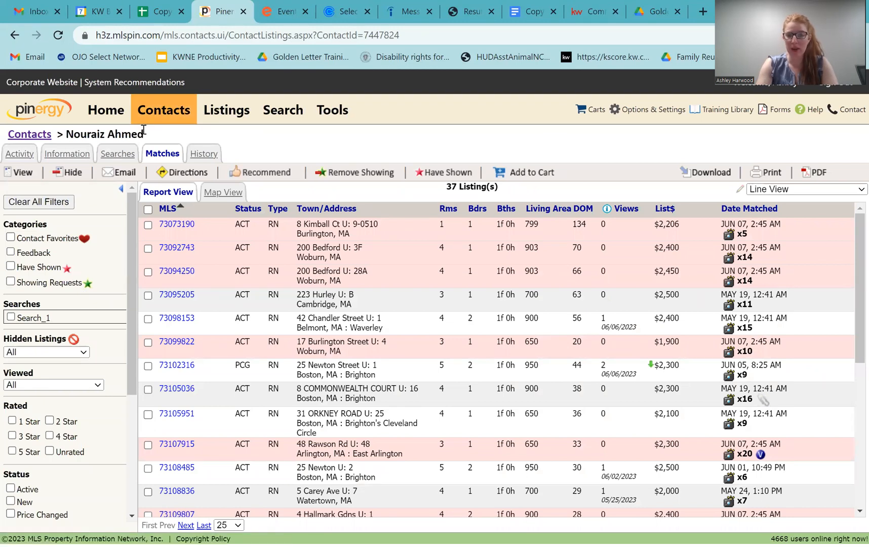
pyautogui.moveTo(417, 158)
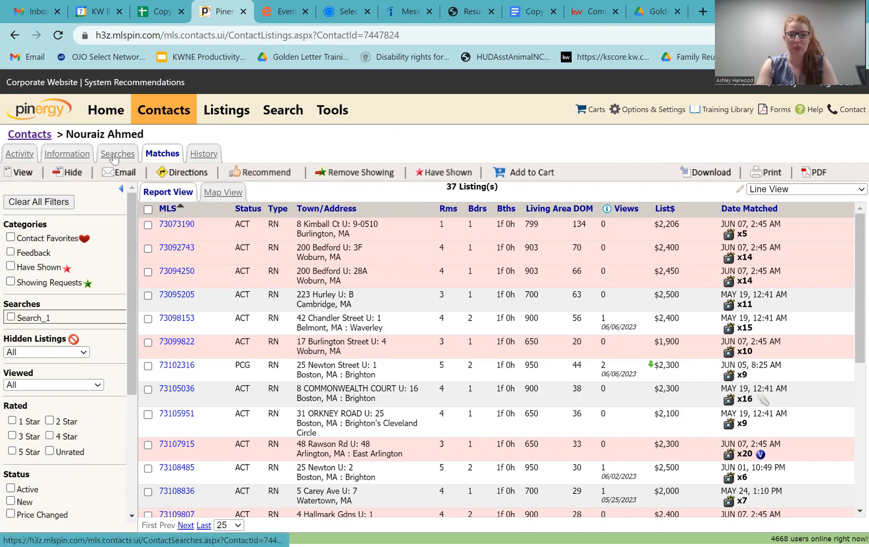
# Return to the Searches tab and open a fresh Search_2 contact search form.
pyautogui.click(118, 154)
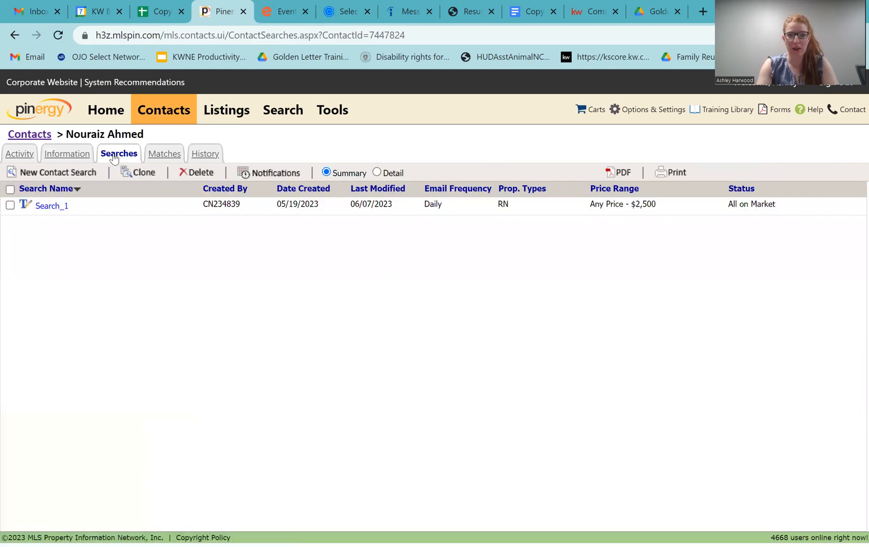
pyautogui.moveTo(77, 173)
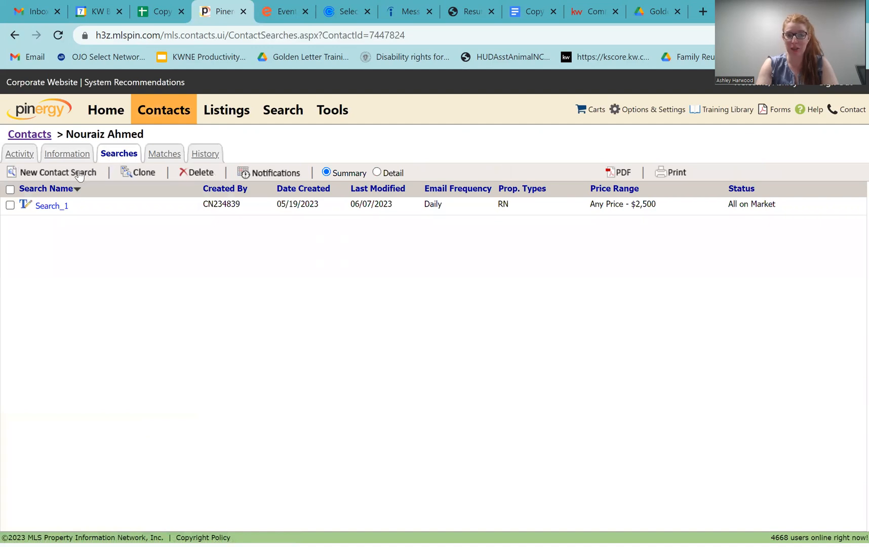
pyautogui.click(56, 172)
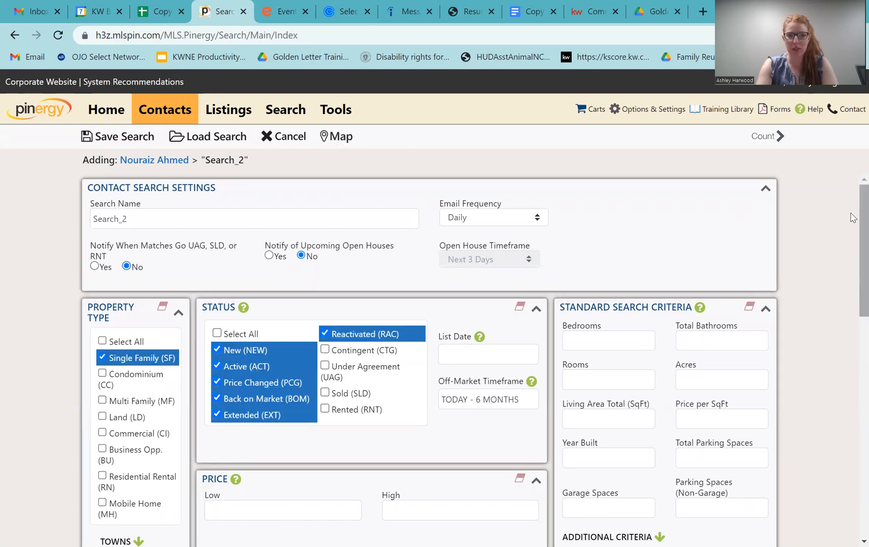
# Toggle the Single Family and Multi Family property type checkboxes, keeping Single Family.
pyautogui.scroll(-3)
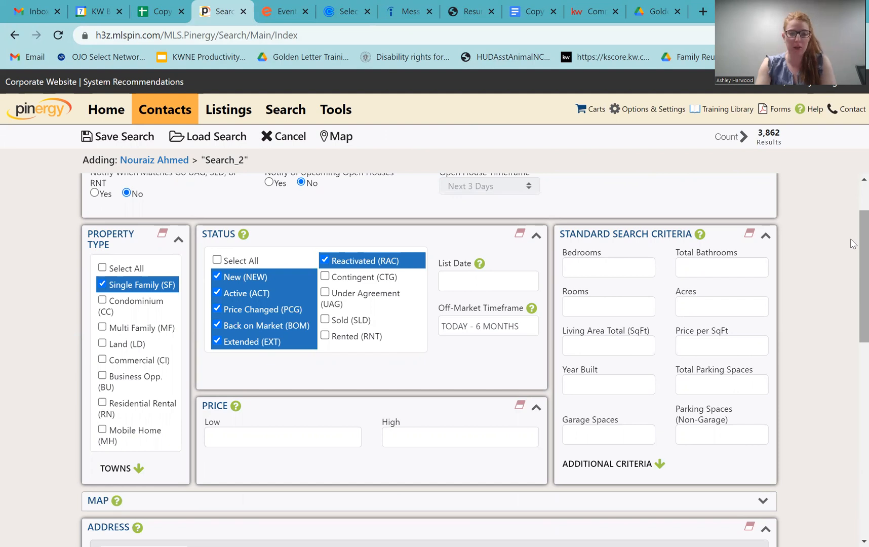
pyautogui.click(102, 284)
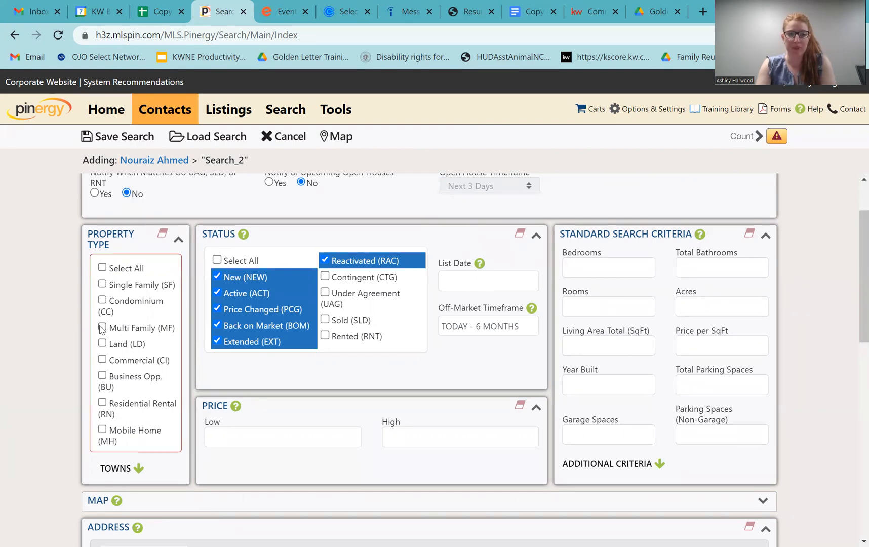
pyautogui.click(102, 328)
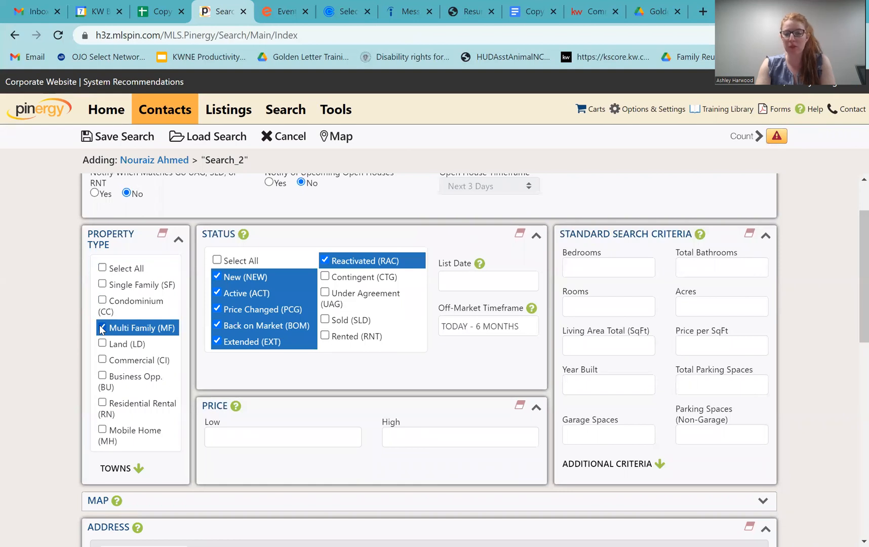
pyautogui.click(102, 327)
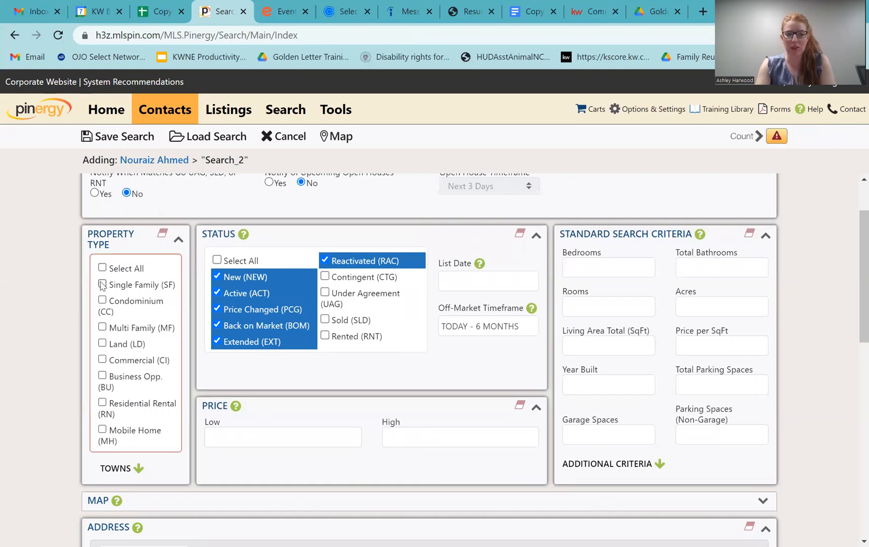
pyautogui.click(102, 284)
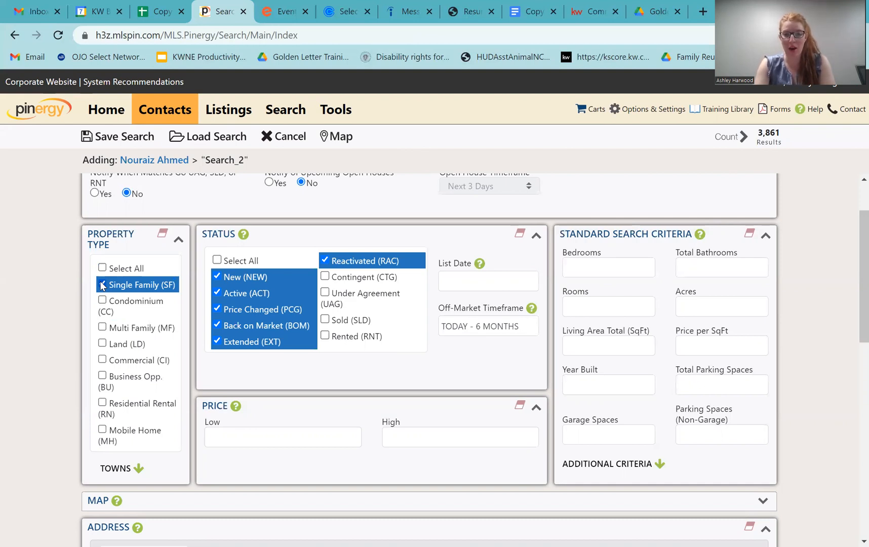
pyautogui.click(102, 284)
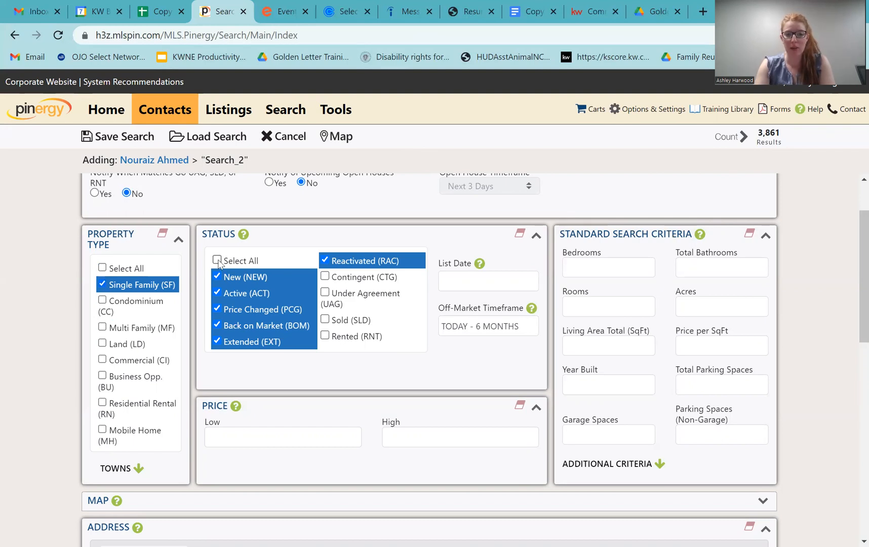
# Clear all statuses, then tick Sold, Contingent and Under Agreement.
pyautogui.click(216, 260)
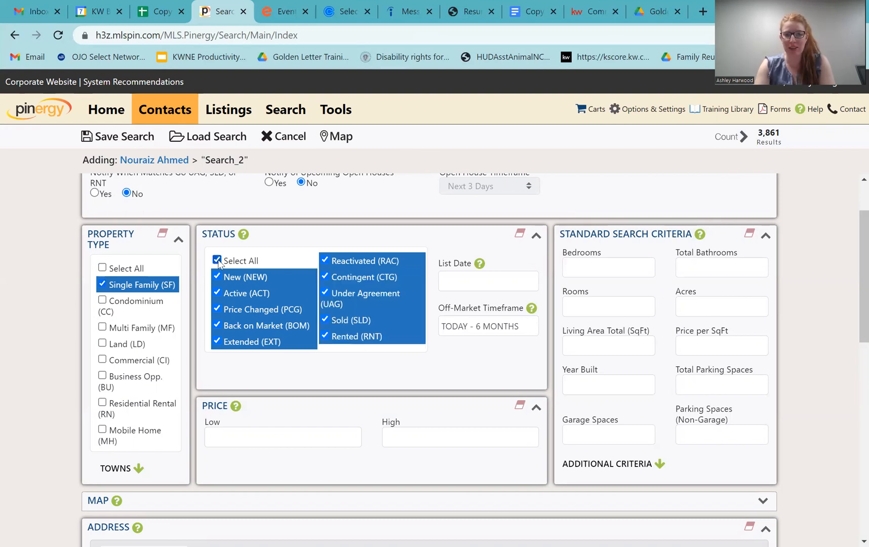
pyautogui.click(217, 261)
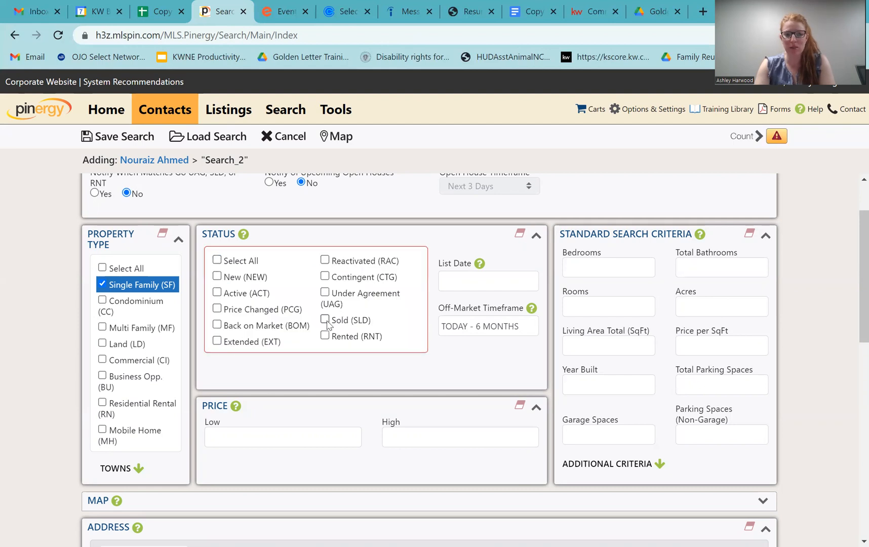
pyautogui.click(324, 320)
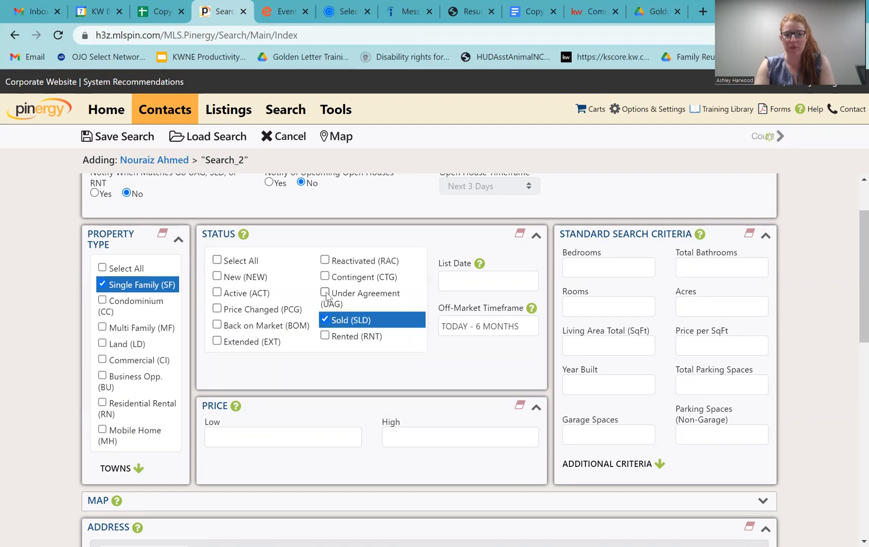
pyautogui.click(324, 277)
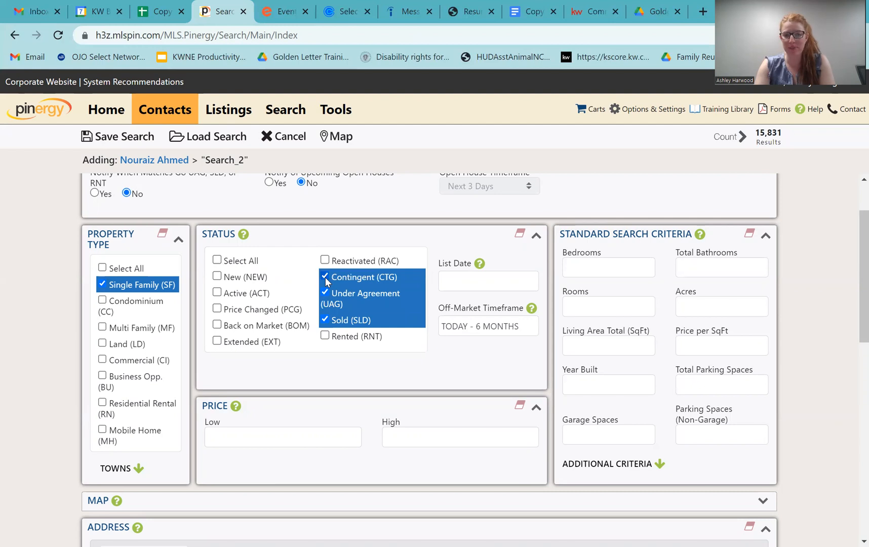
pyautogui.moveTo(851, 235)
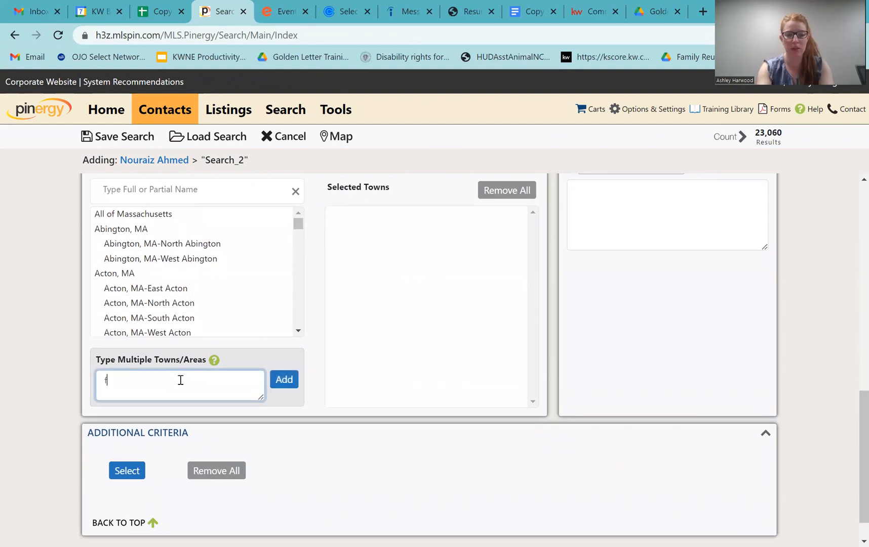
# Add Framingham to the search towns and return to the top of the form.
pyautogui.write('f')
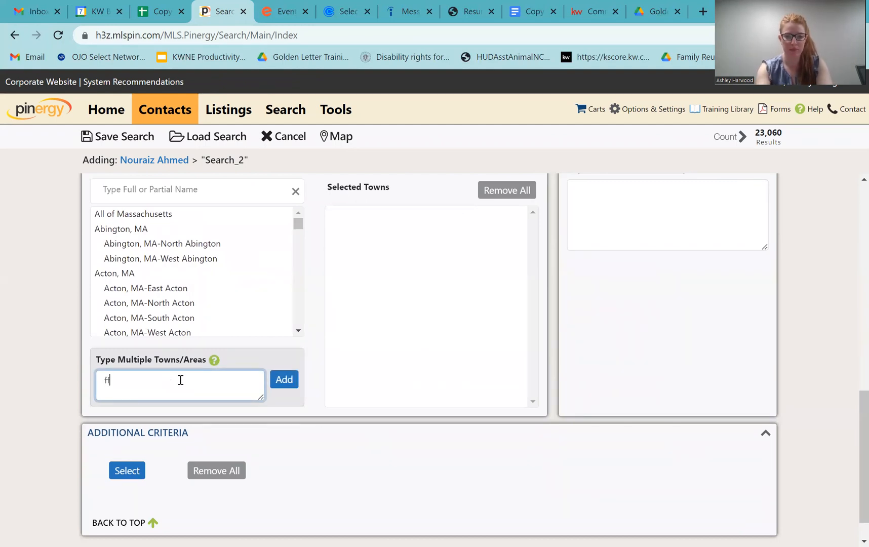
pyautogui.write('ramingham')
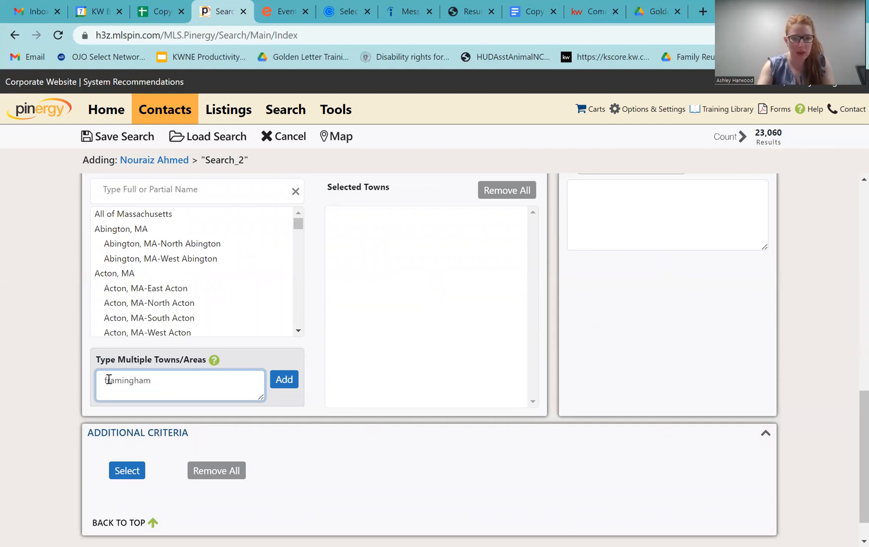
pyautogui.click(283, 379)
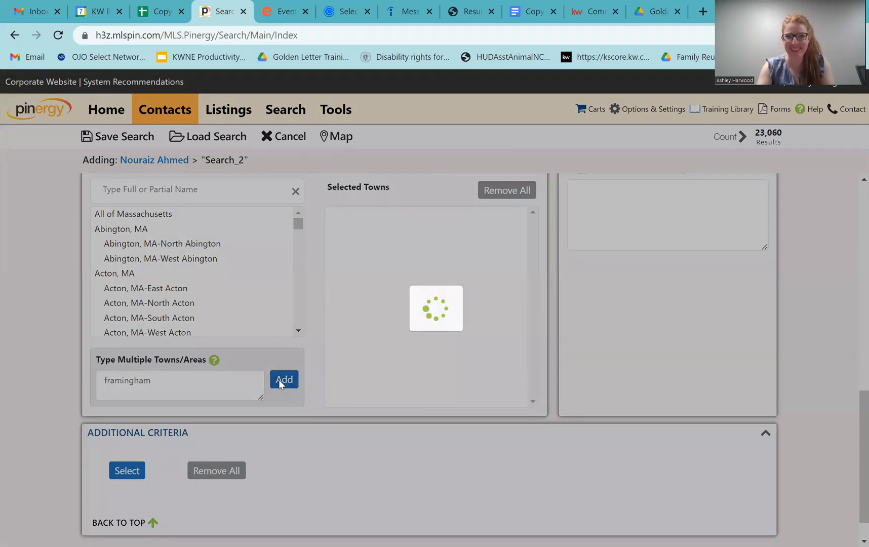
pyautogui.click(284, 379)
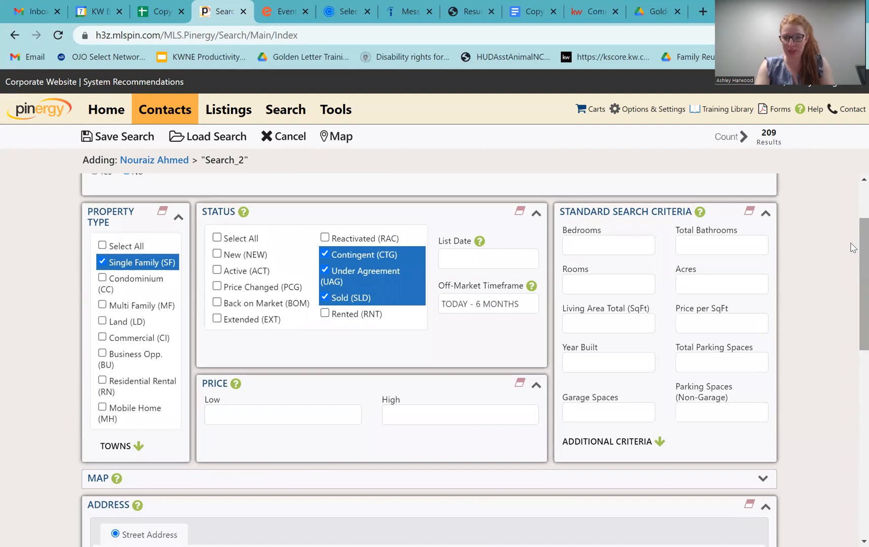
# Set the off-market timeframe to TODAY - 1 MONTH and refresh the count to 82.
pyautogui.click(479, 304)
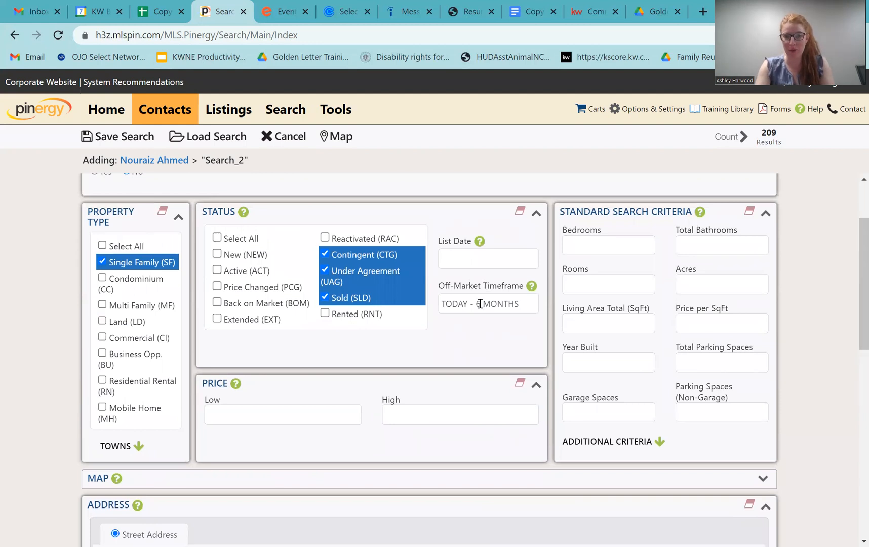
pyautogui.click(479, 304)
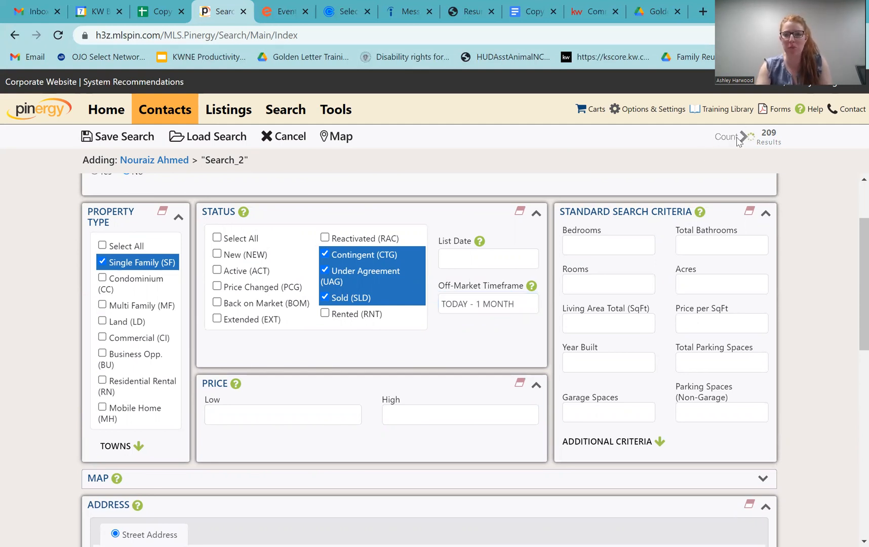
pyautogui.click(726, 137)
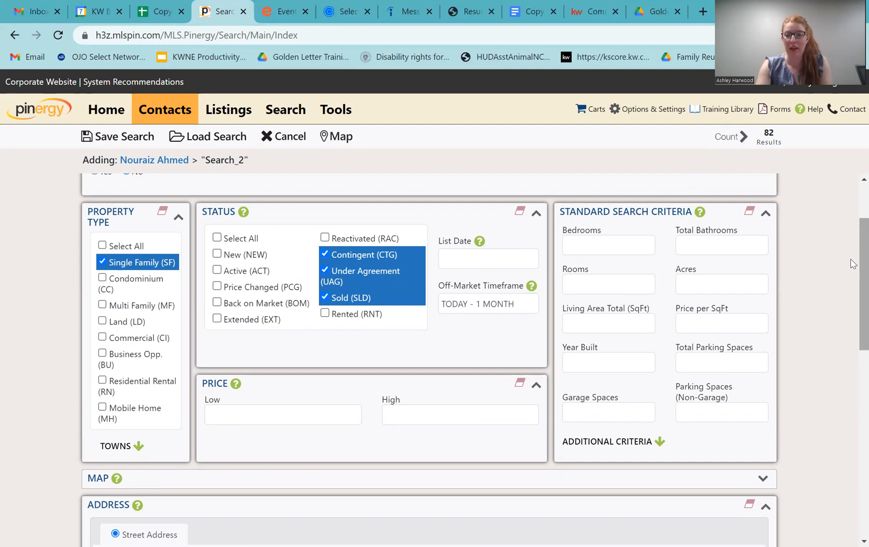
pyautogui.scroll(-3)
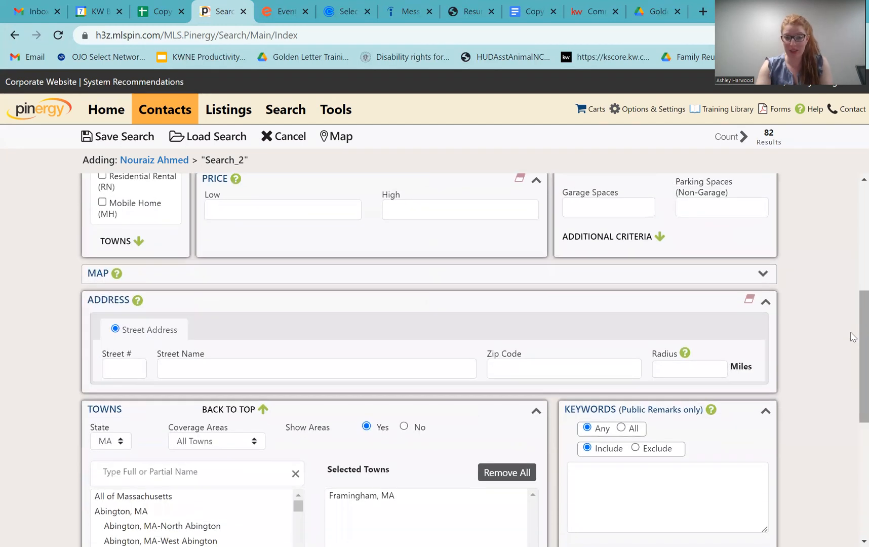
pyautogui.click(124, 368)
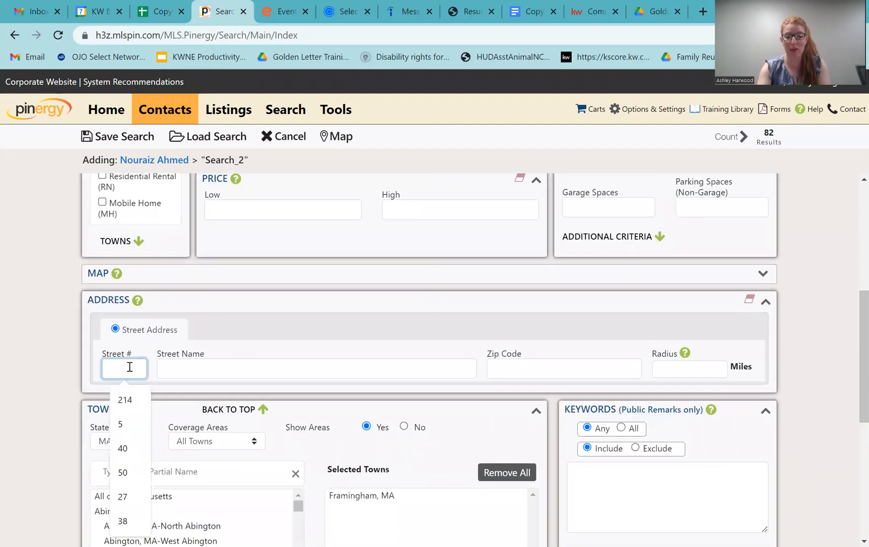
pyautogui.write('460')
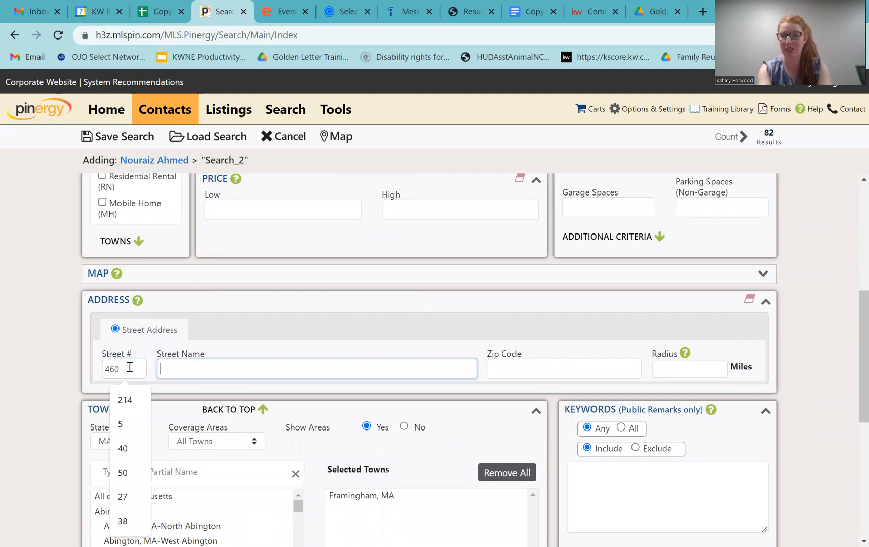
pyautogui.write('f')
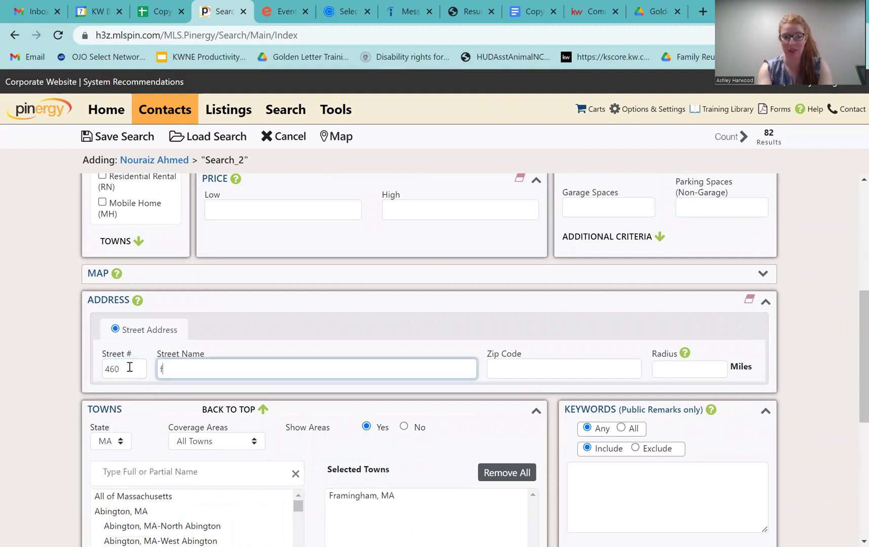
pyautogui.write('ranklin')
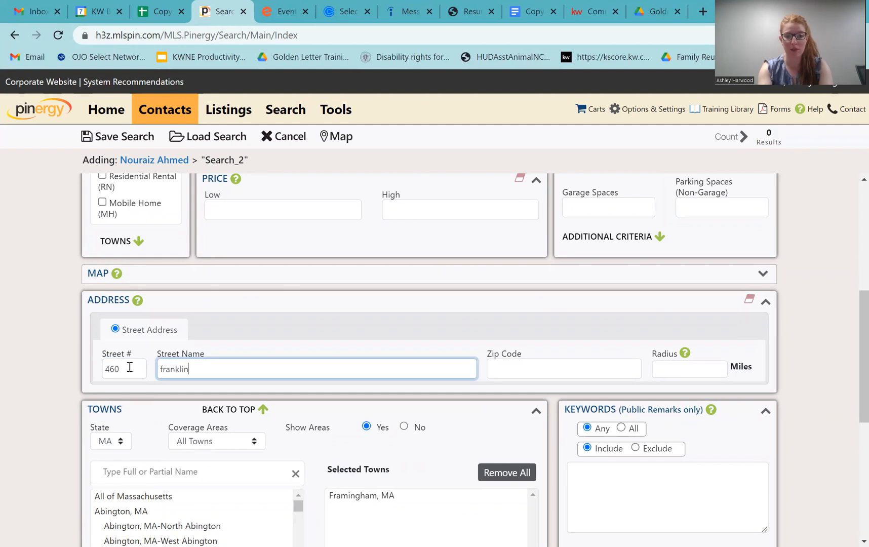
pyautogui.click(564, 368)
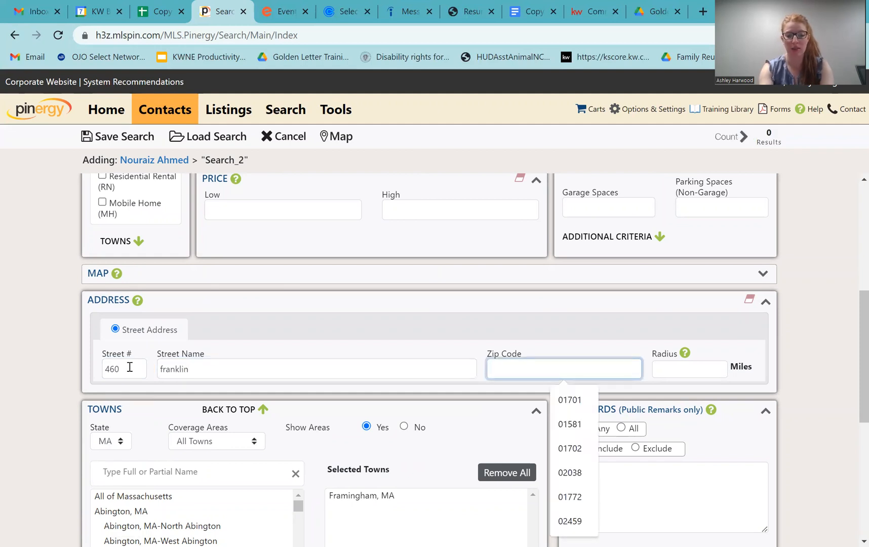
pyautogui.write('10702')
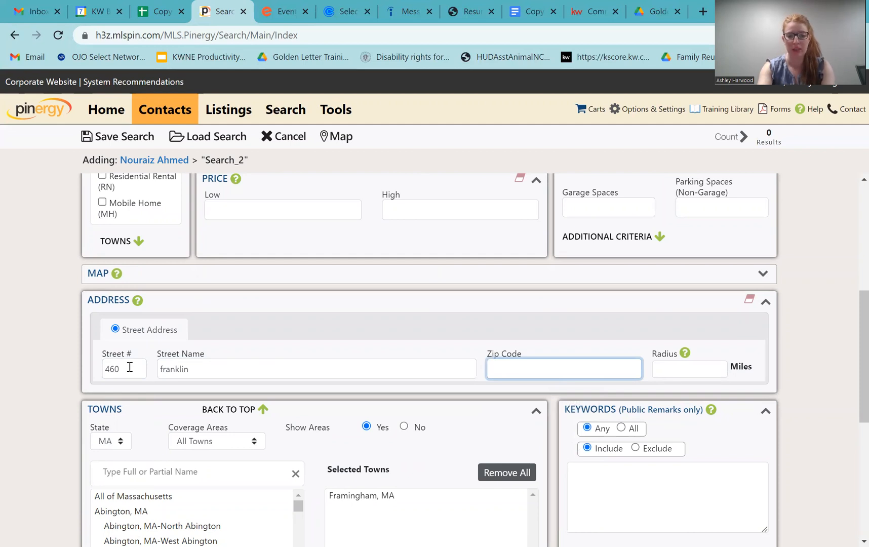
pyautogui.write('01702')
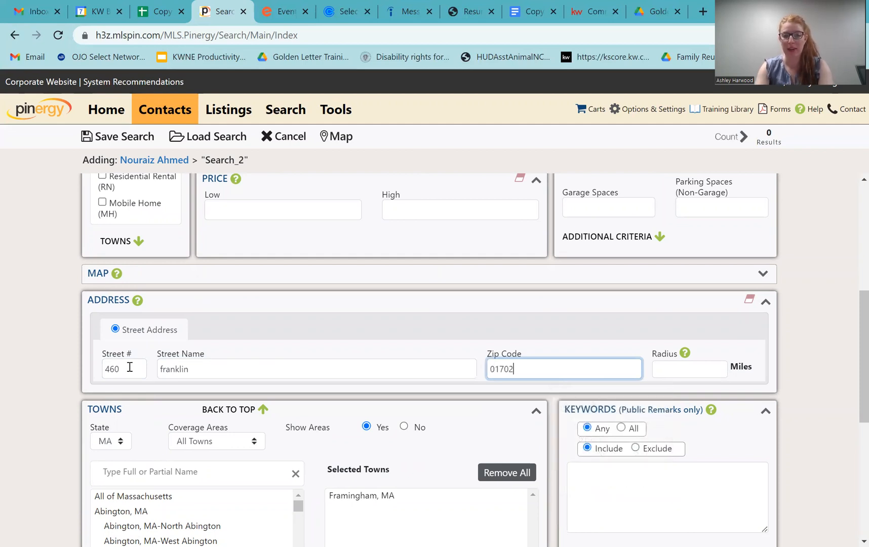
# Set a 0.25-mile radius around the address and refresh the count to 2.
pyautogui.click(689, 369)
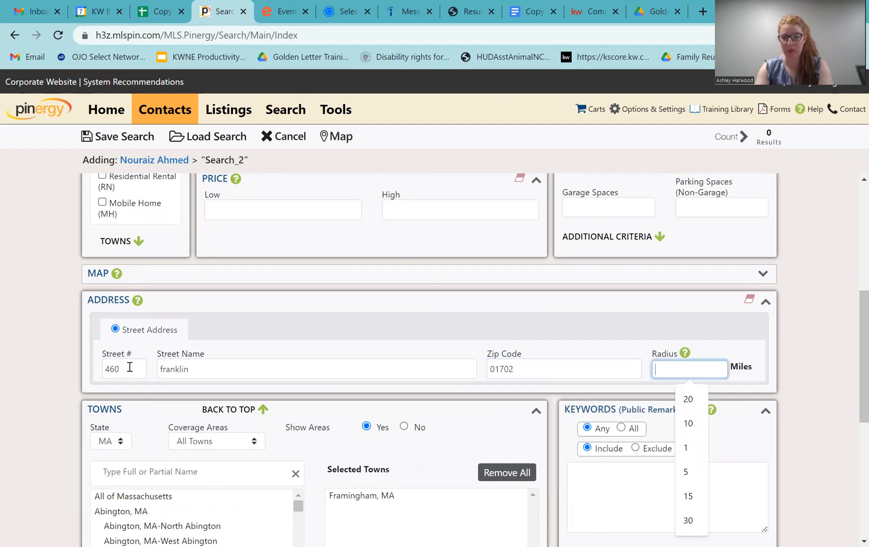
pyautogui.write('1')
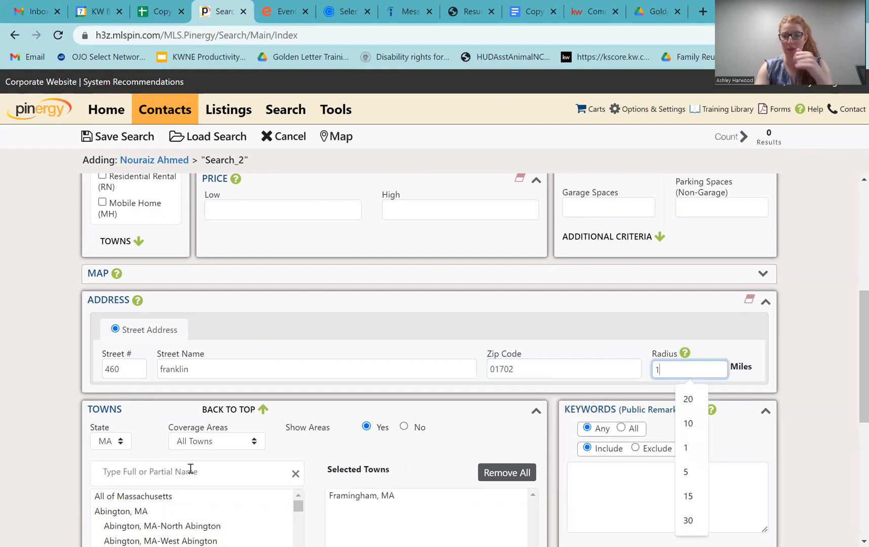
pyautogui.click(685, 448)
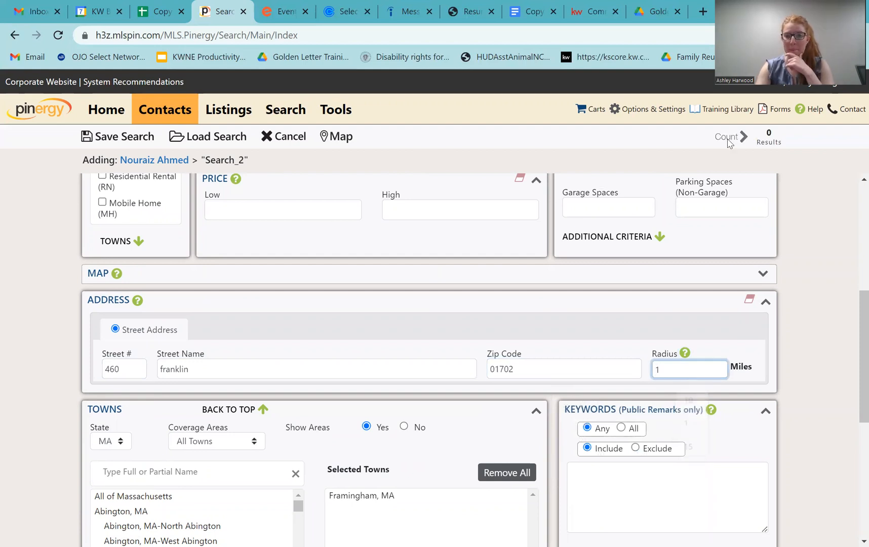
pyautogui.click(730, 136)
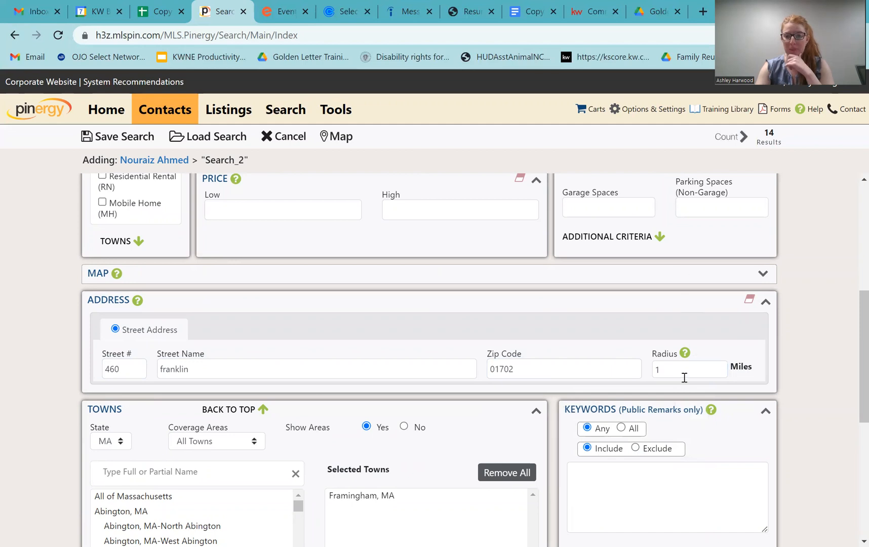
pyautogui.click(689, 369)
pyautogui.write('0.25')
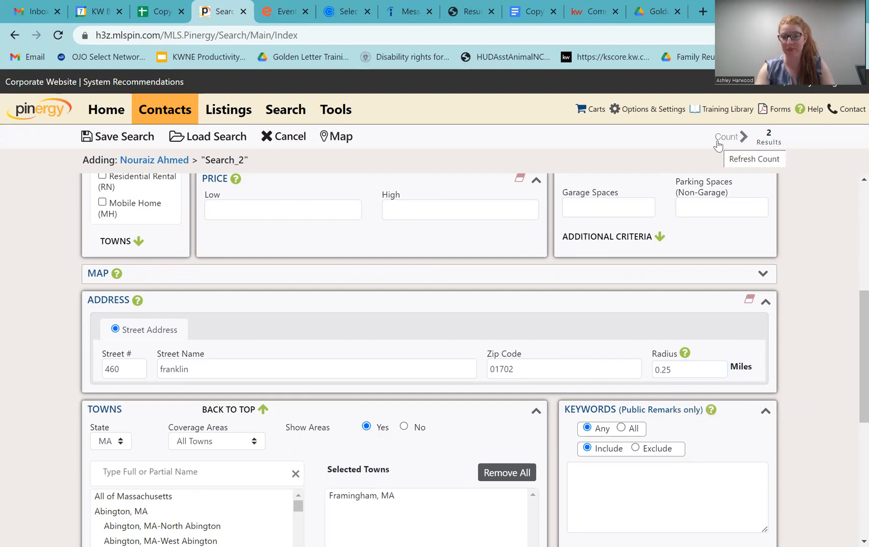
pyautogui.moveTo(853, 202)
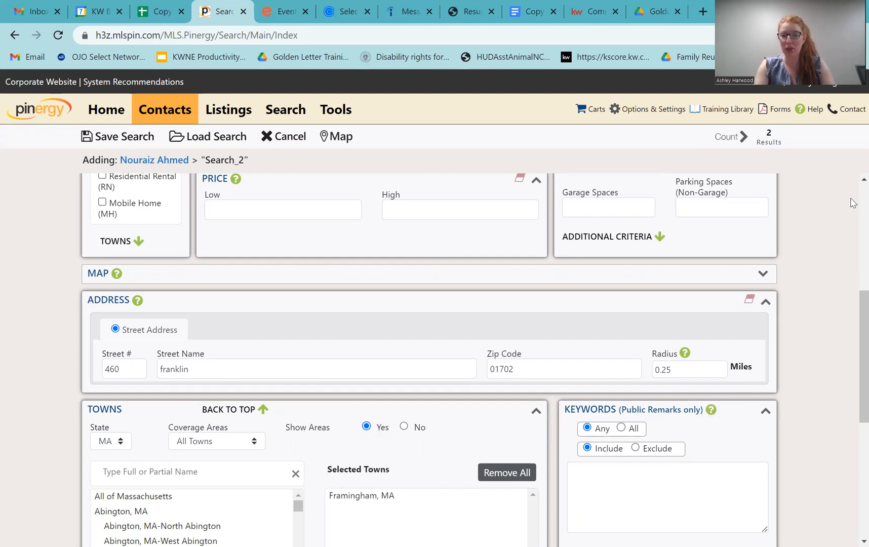
pyautogui.scroll(3)
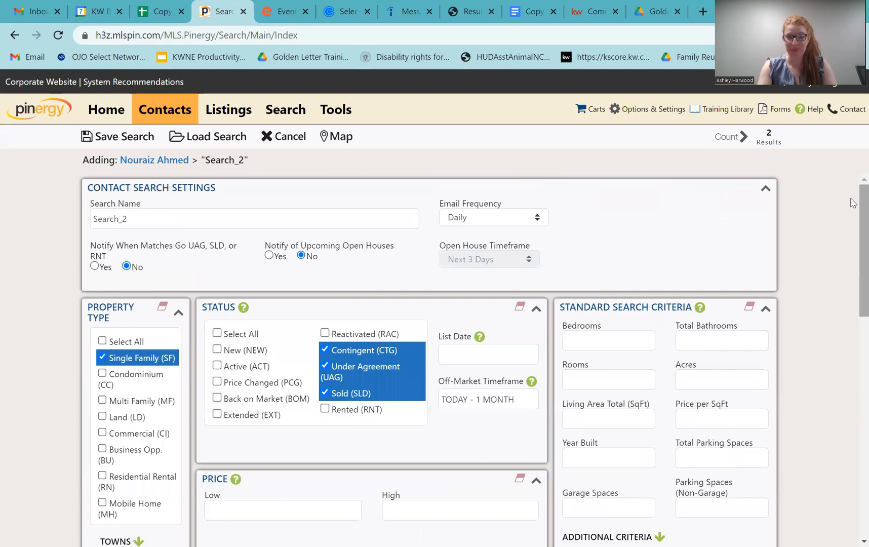